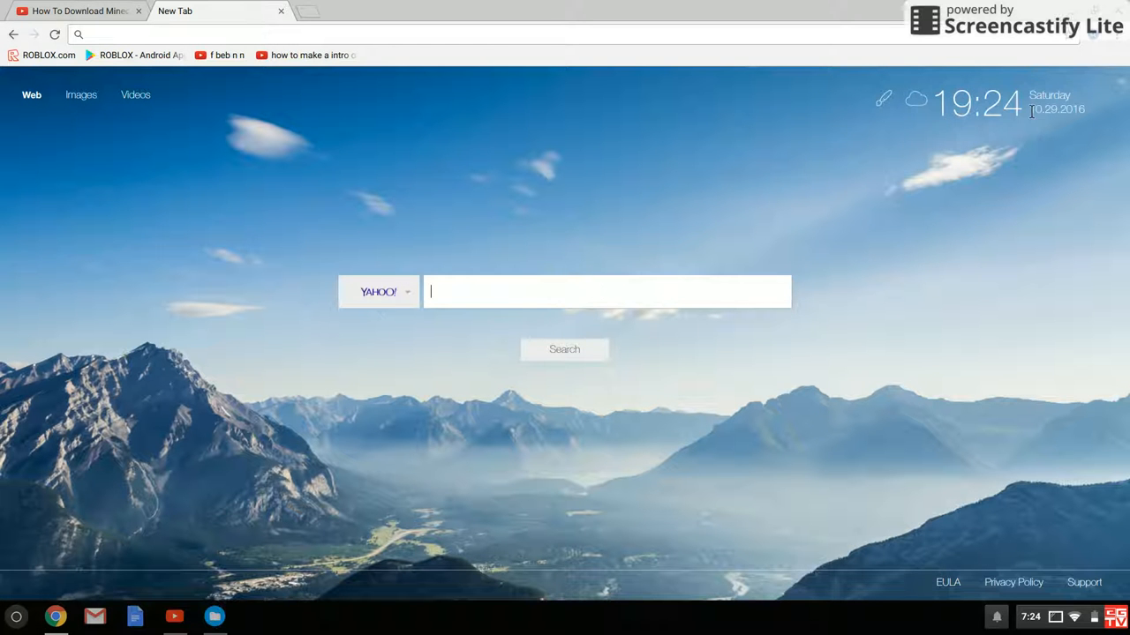
mouse_move(291, 28)
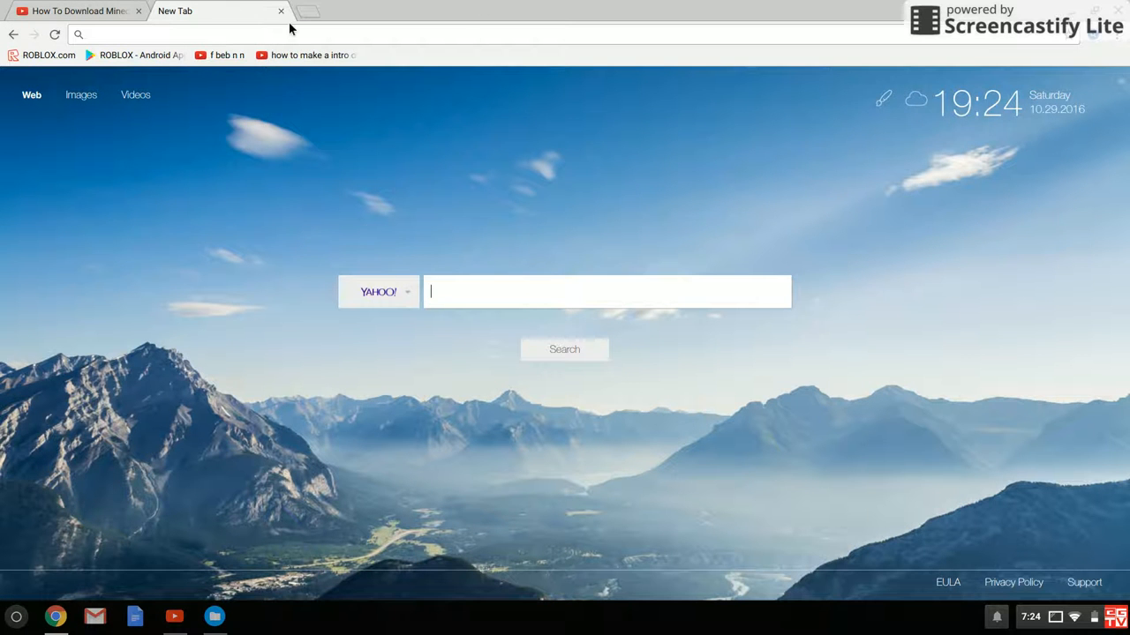
Step: Switch the new tab's Yahoo search box to Images mode
click(79, 11)
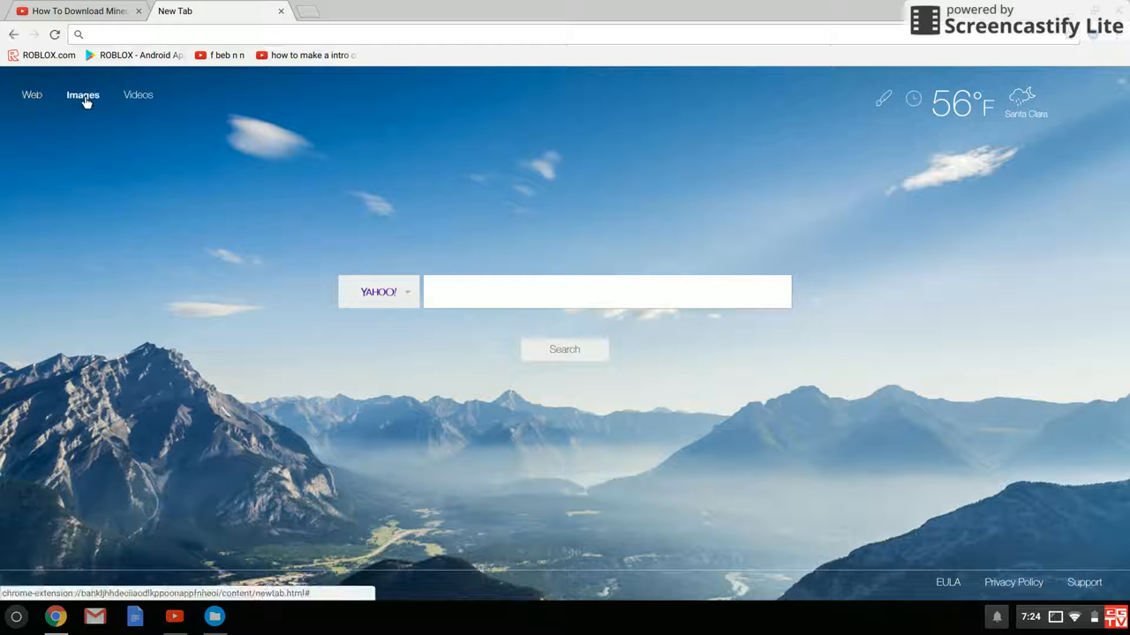
click(583, 291)
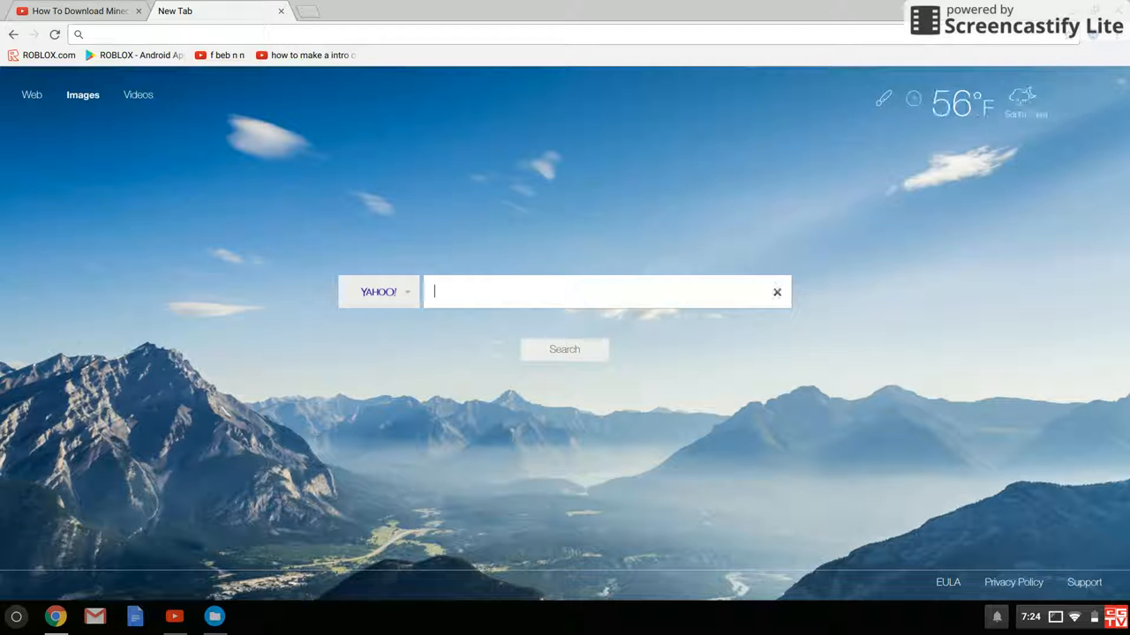
Step: Search Yahoo Images for 'minecraft', preview the glowing green logo, then close the preview
text(minecraft)
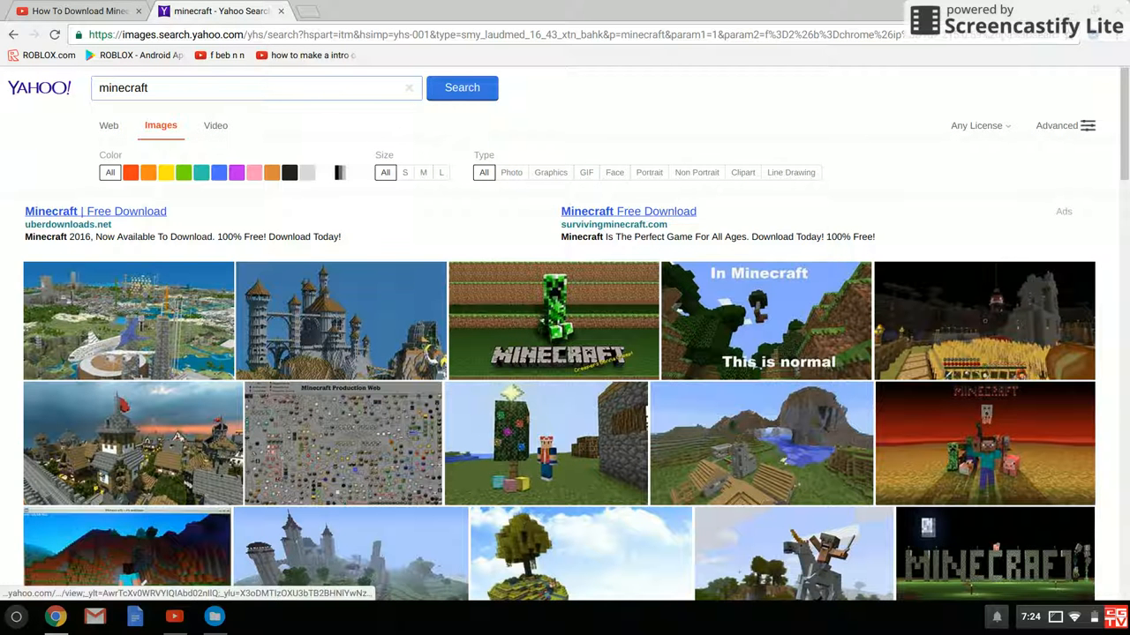
scroll(down, 3)
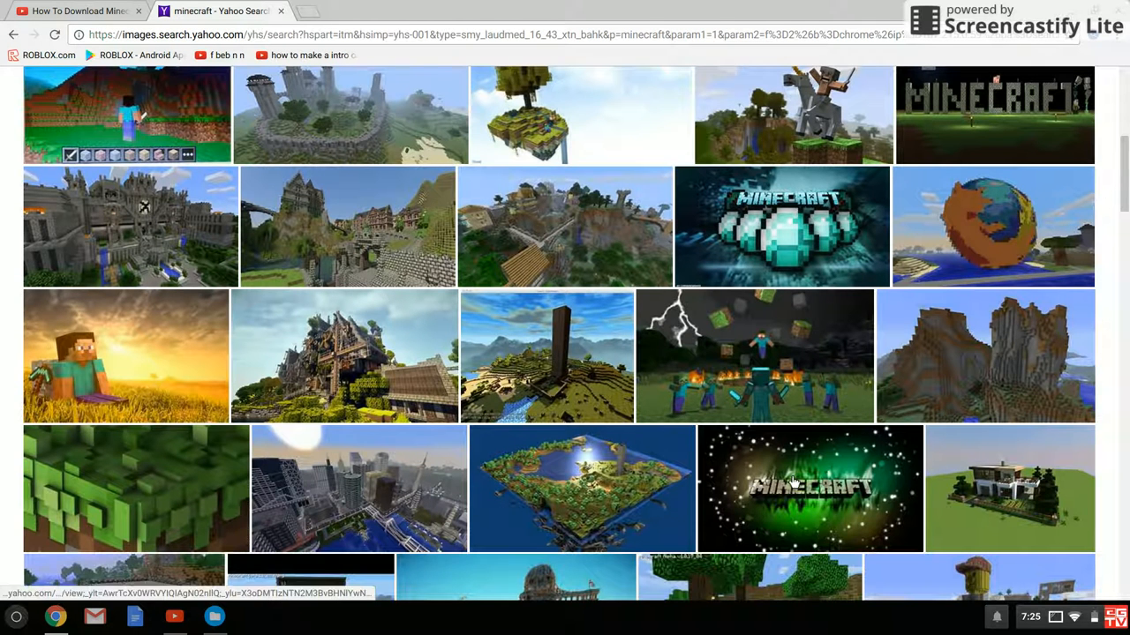
click(809, 488)
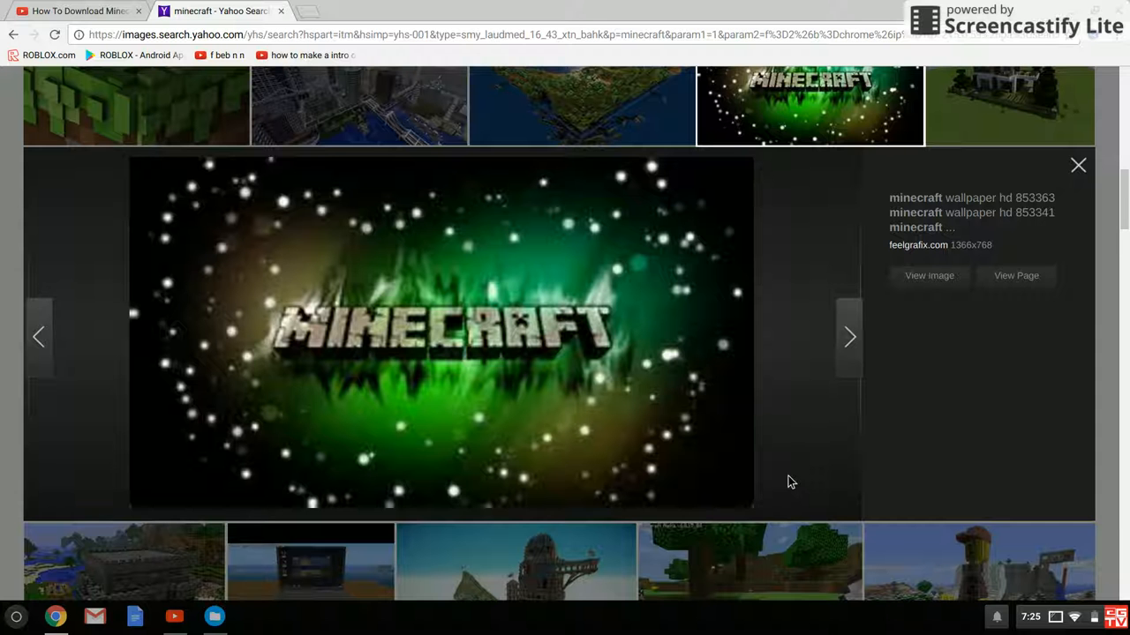
mouse_move(1046, 364)
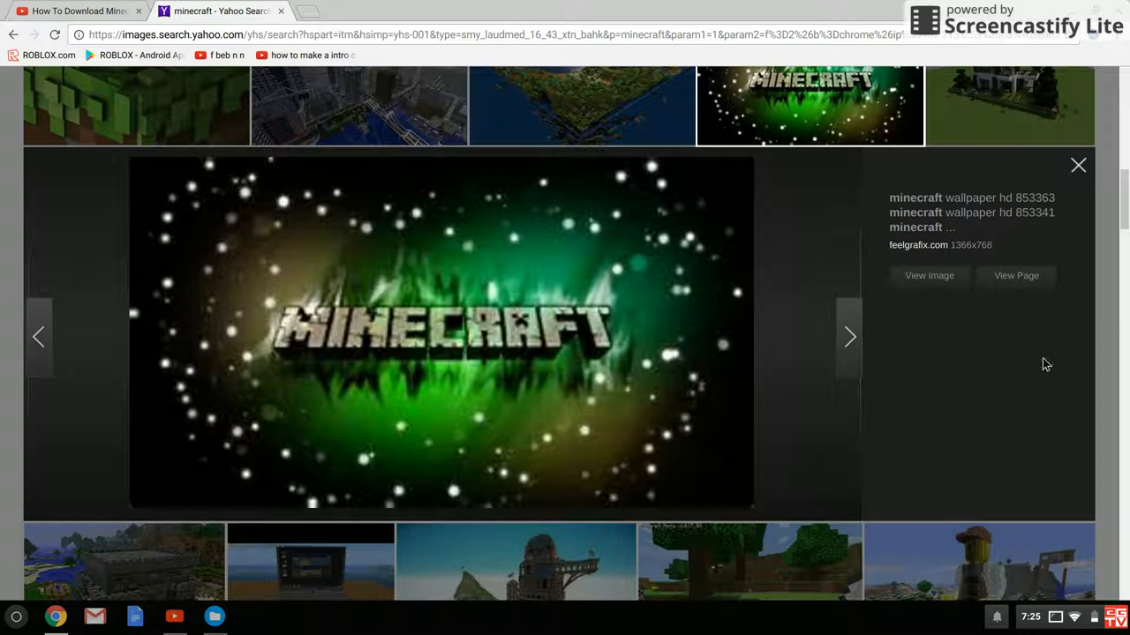
click(1077, 165)
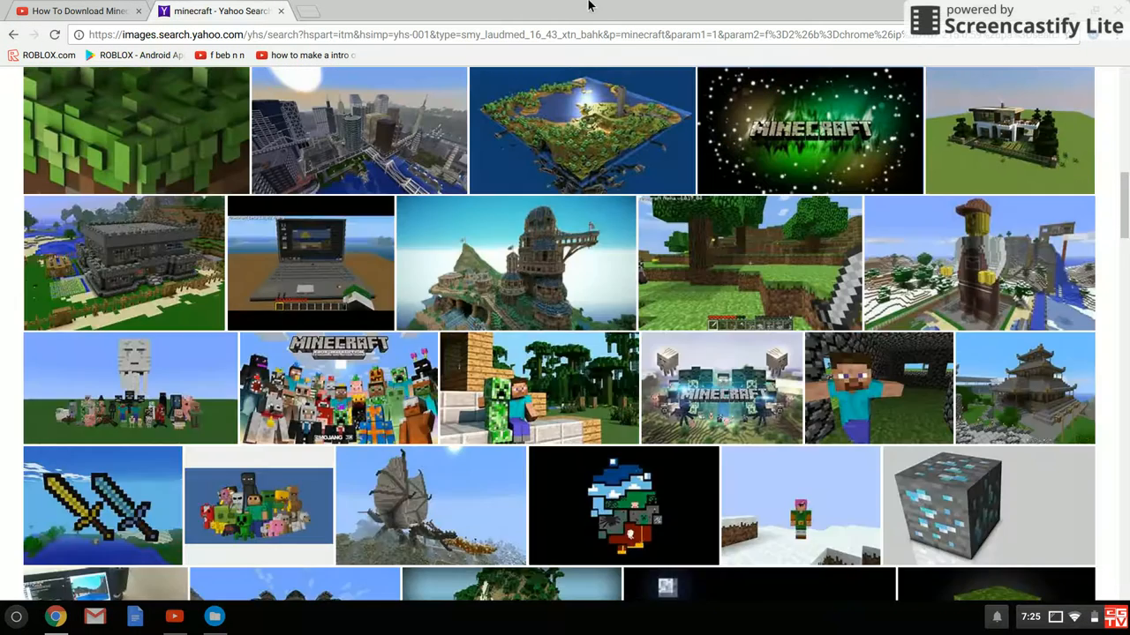
click(83, 12)
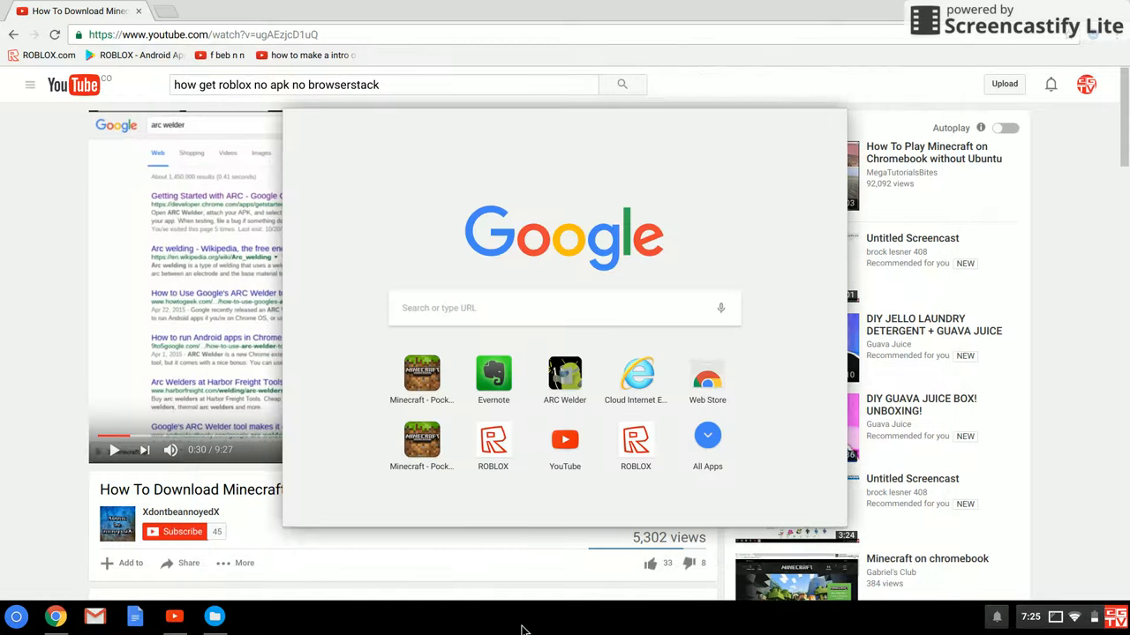
Step: Launch Minecraft - Pocket Edition from the Chrome OS launcher
click(422, 379)
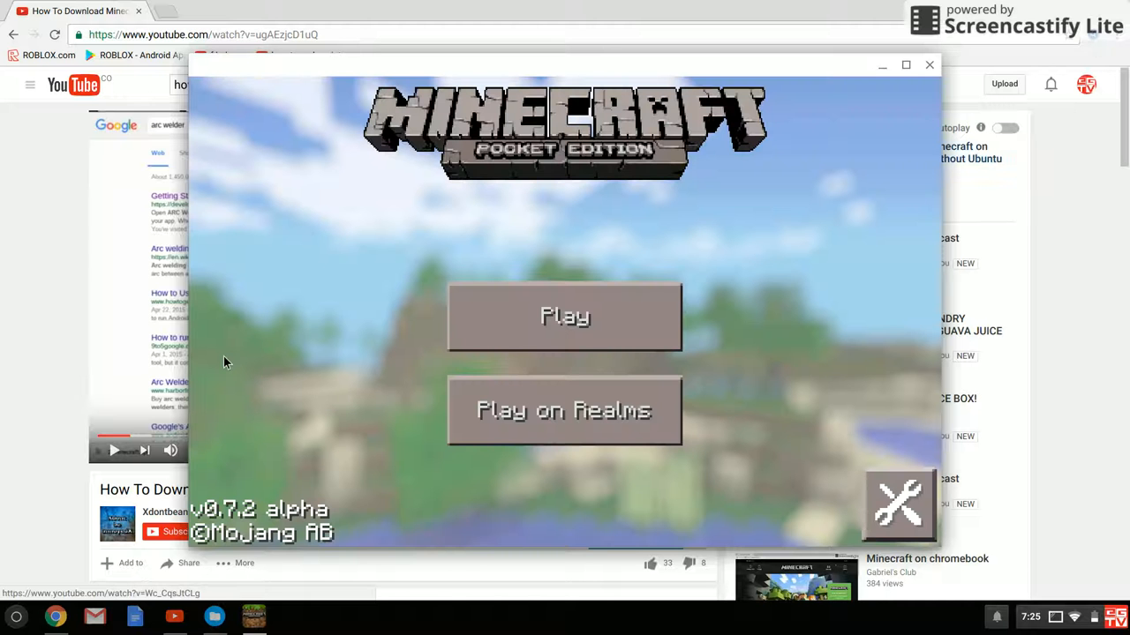
Step: Load today's creative world from the Play world list
click(564, 316)
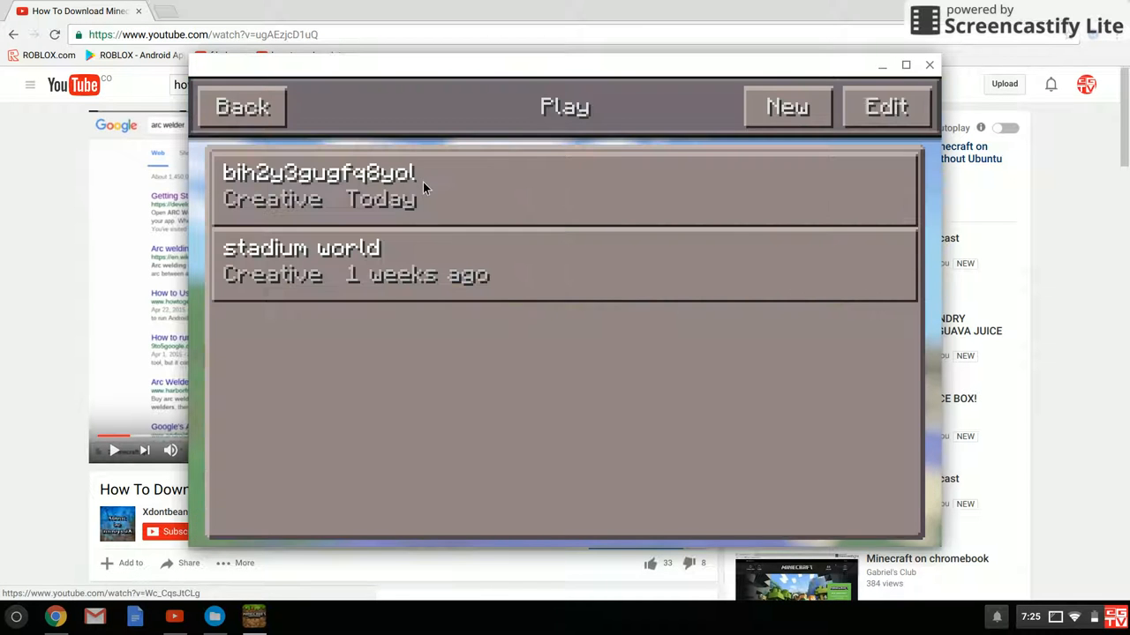
click(564, 107)
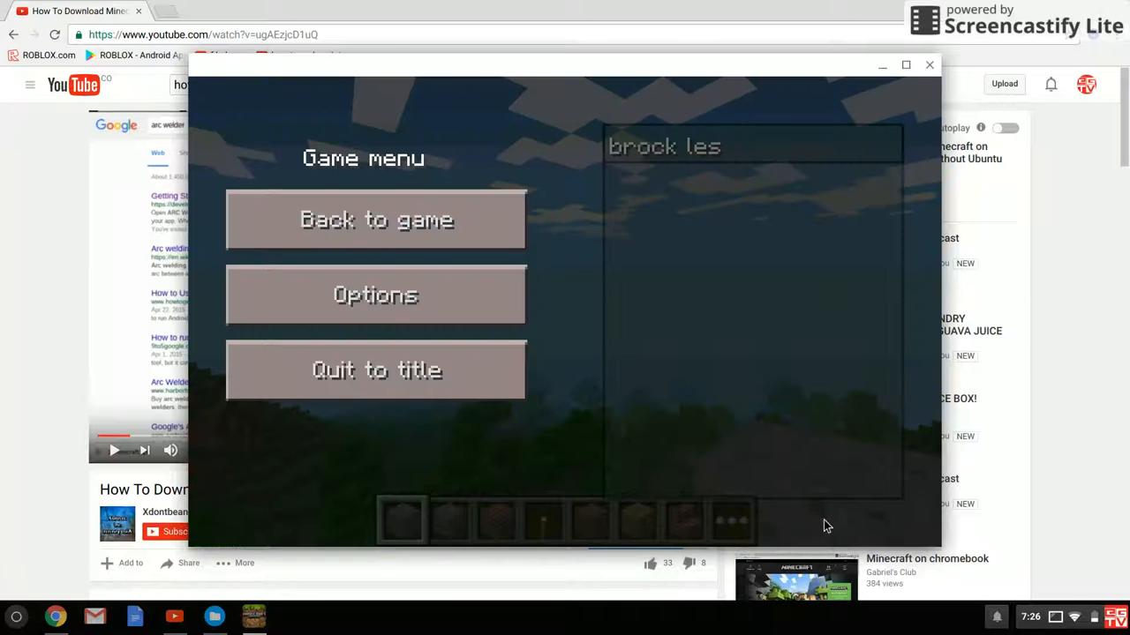
Step: Turn the sound volume down to minimum in the game options
click(376, 219)
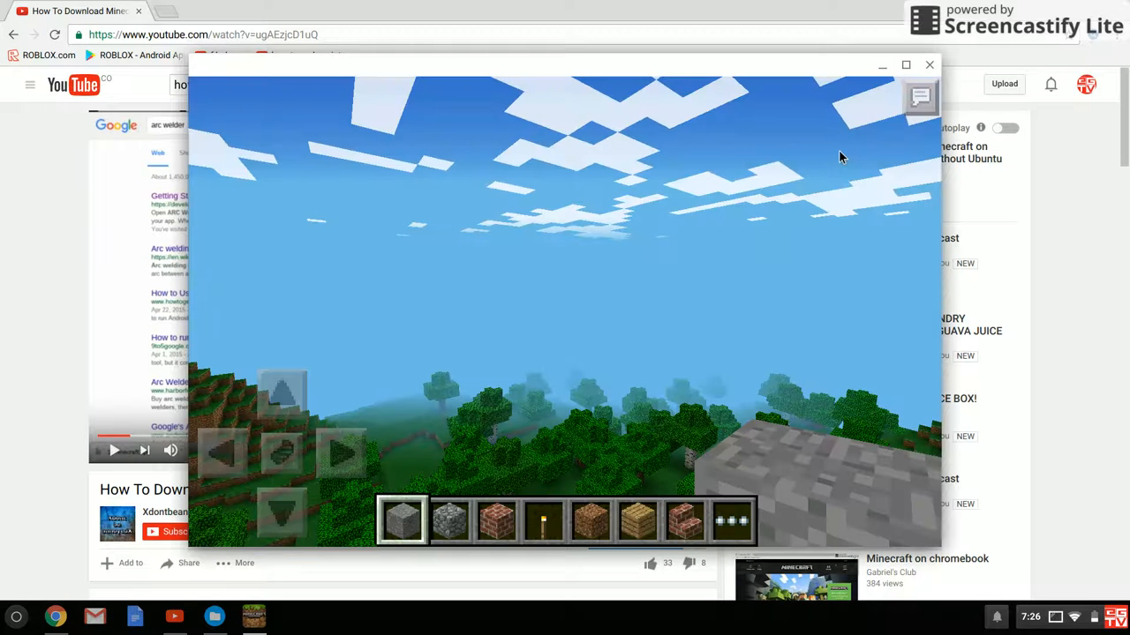
key(Escape)
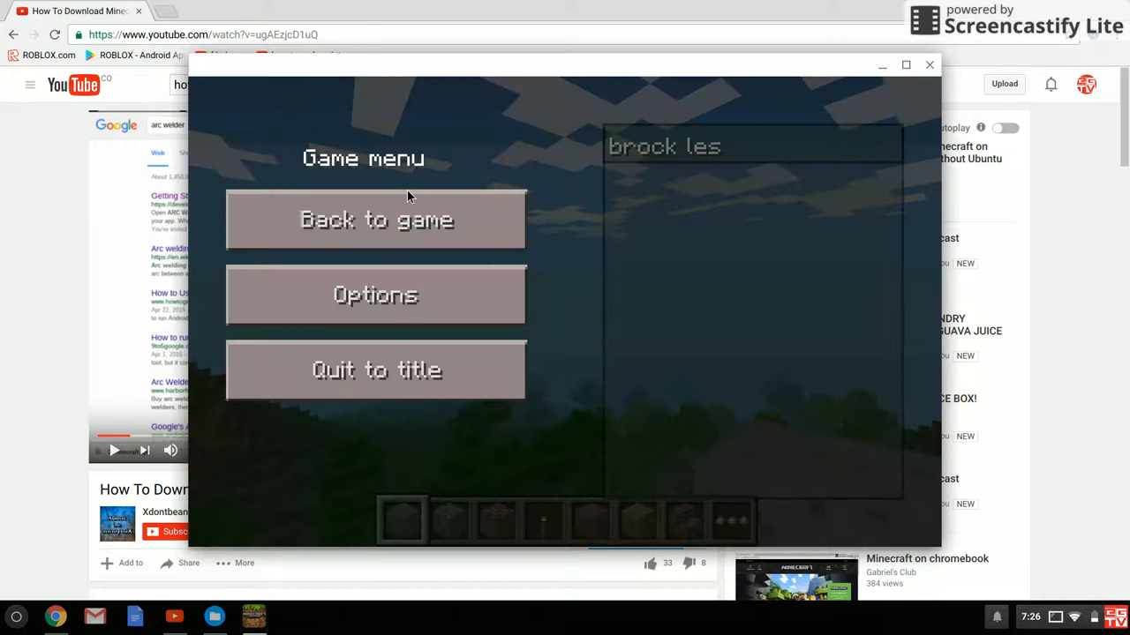
click(375, 219)
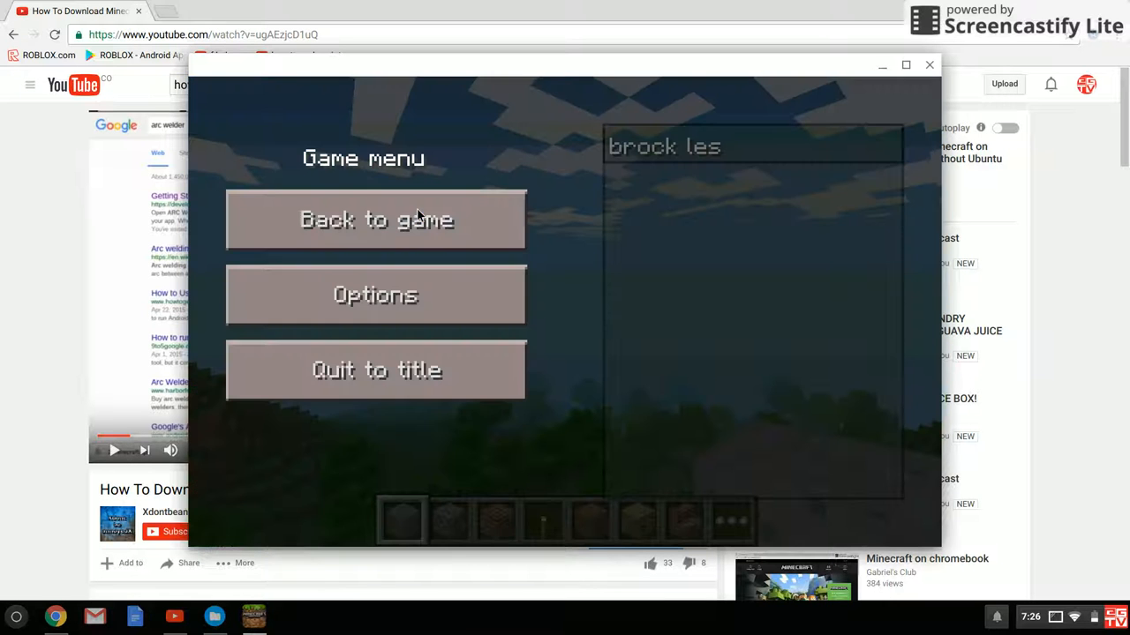
click(375, 295)
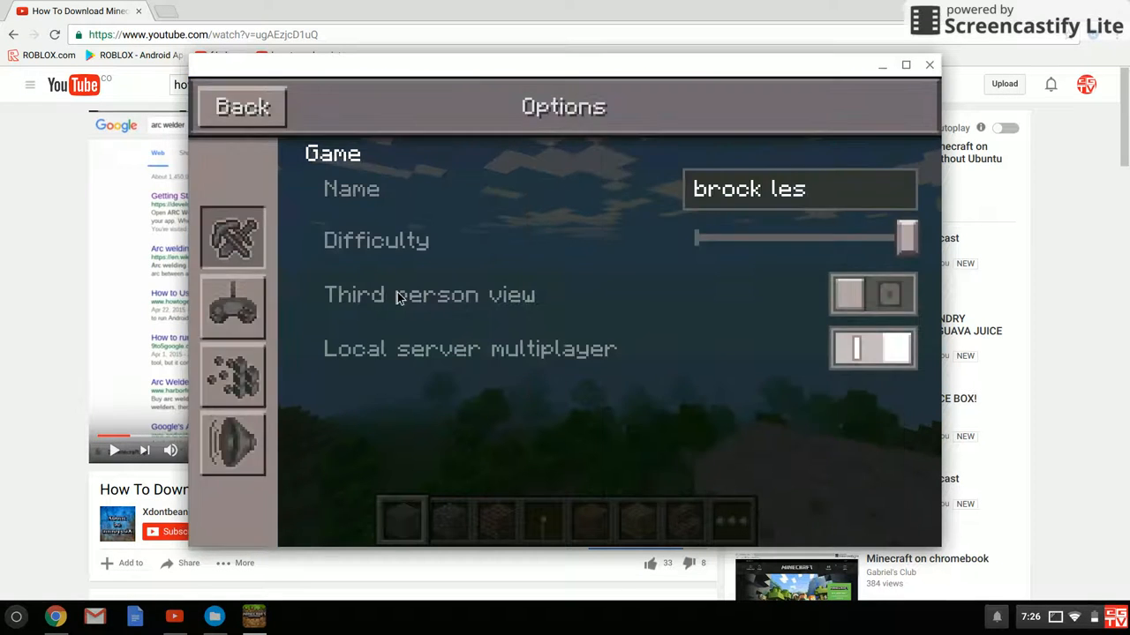
click(232, 375)
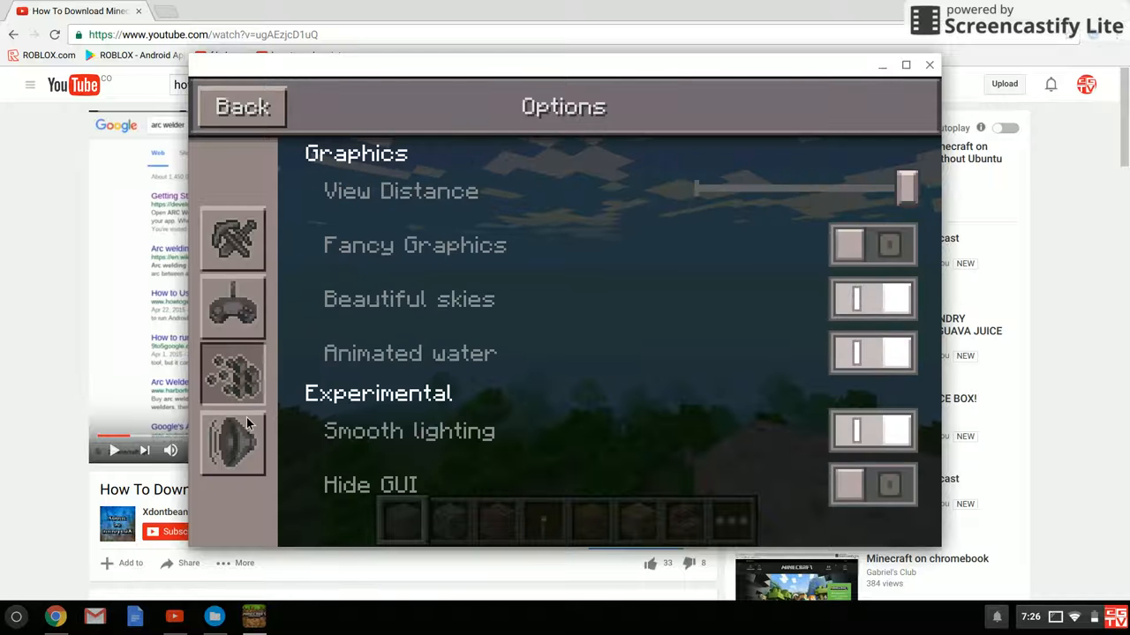
click(233, 443)
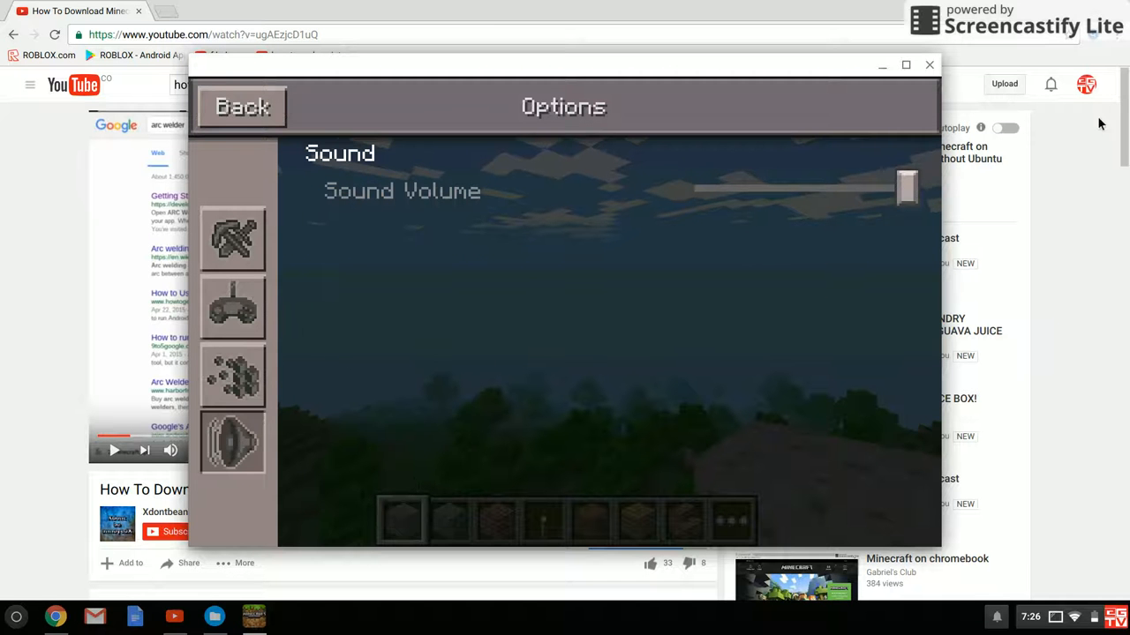
drag(907, 187, 695, 187)
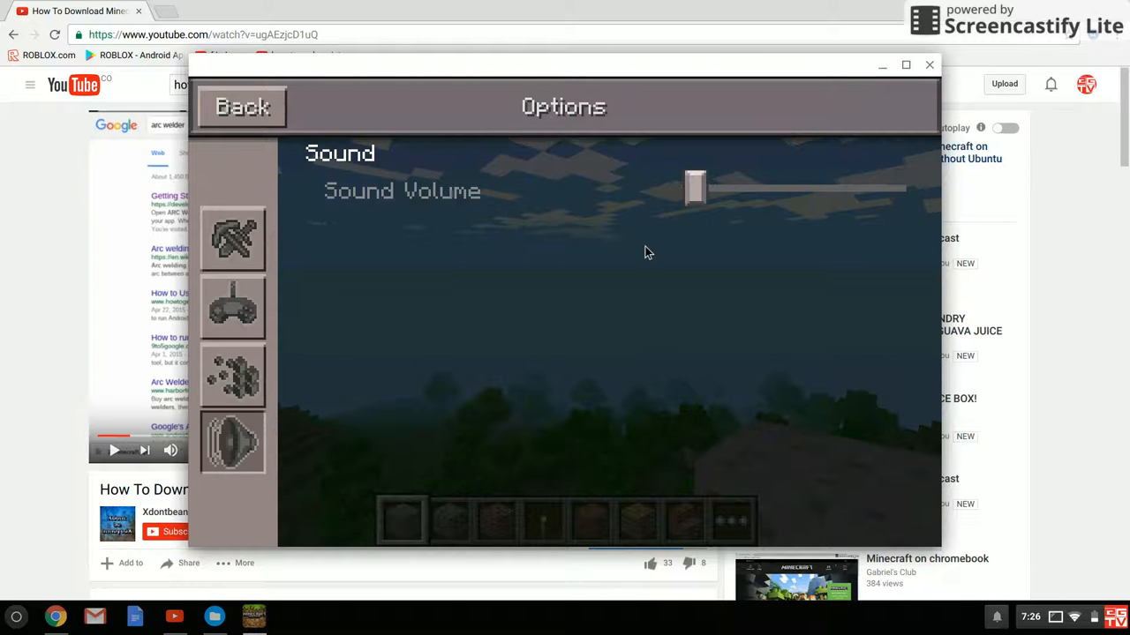
click(242, 106)
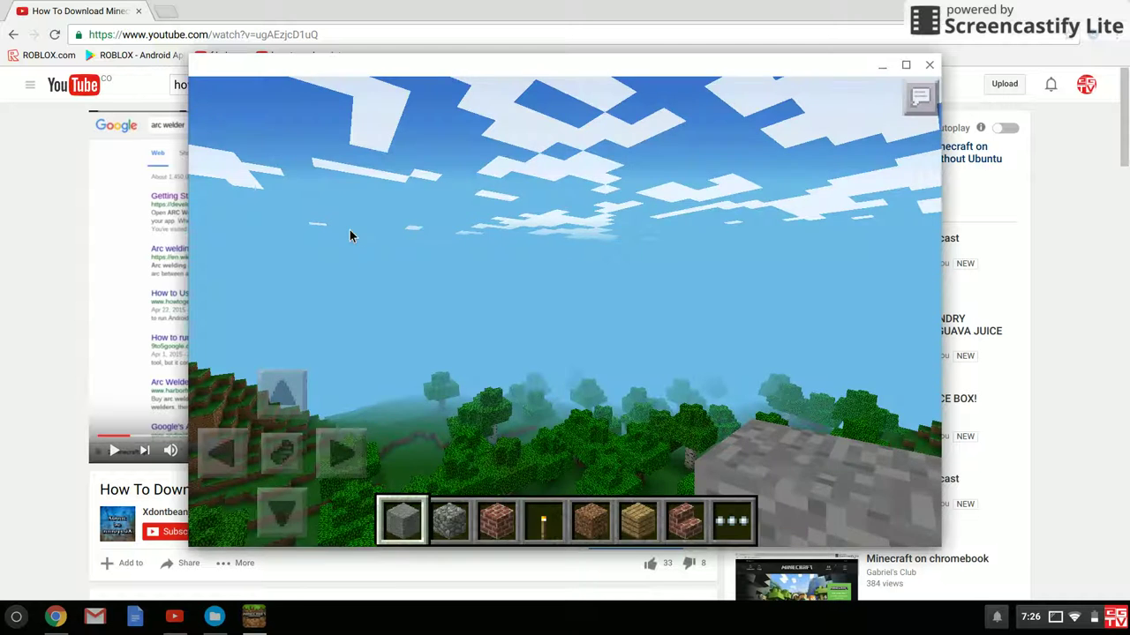
Step: Shrink the on-screen D-Pad to its smallest size in Controls settings
key(Escape)
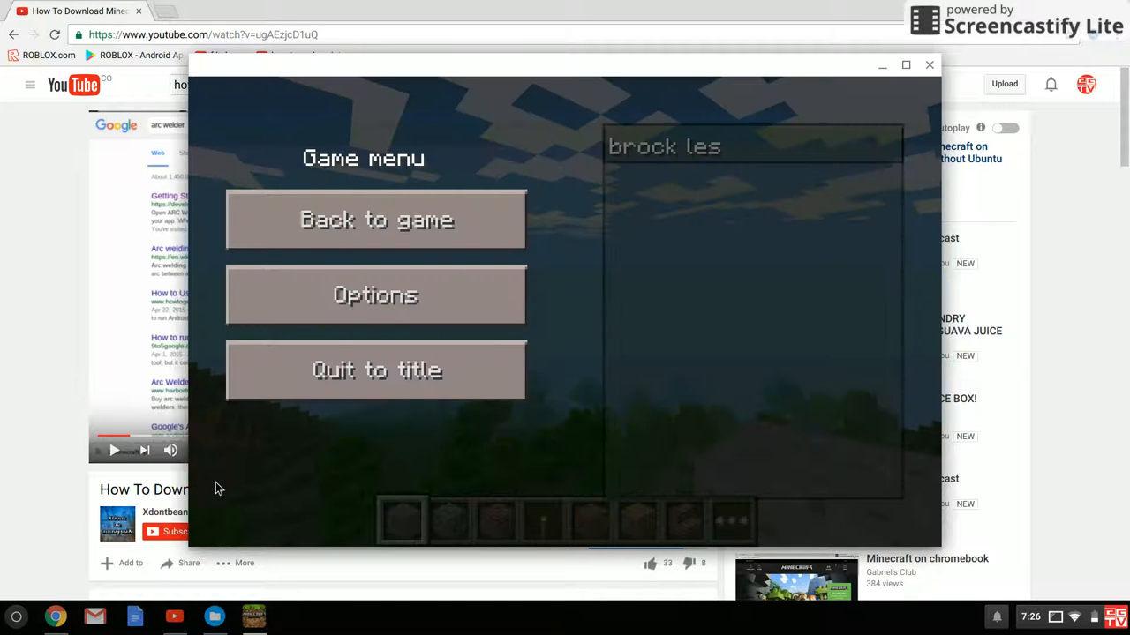
click(375, 295)
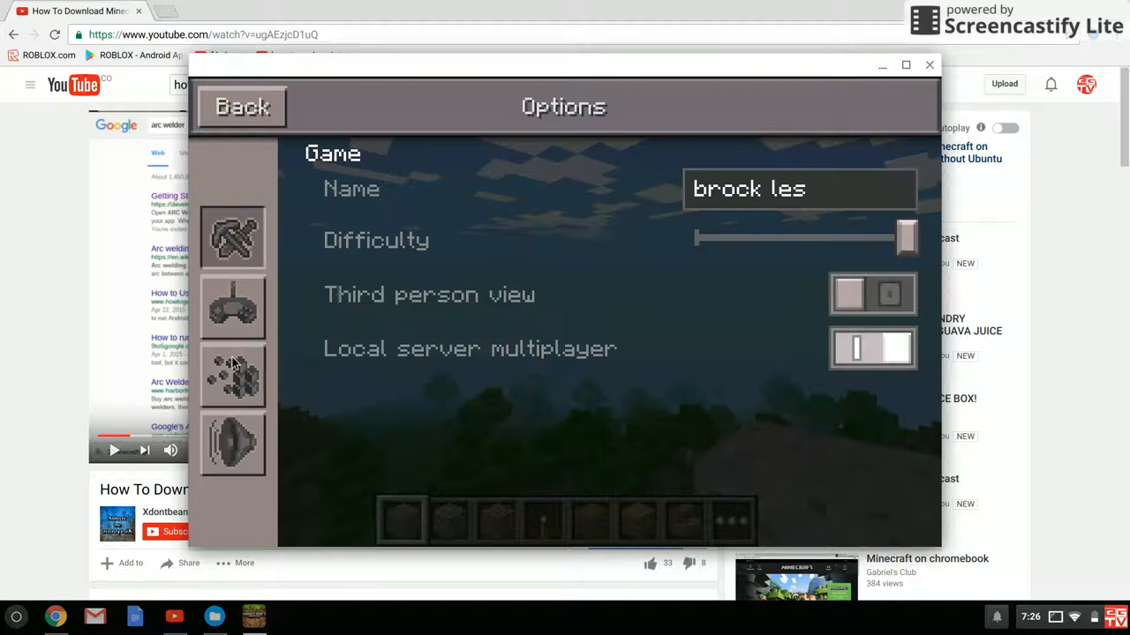
click(233, 376)
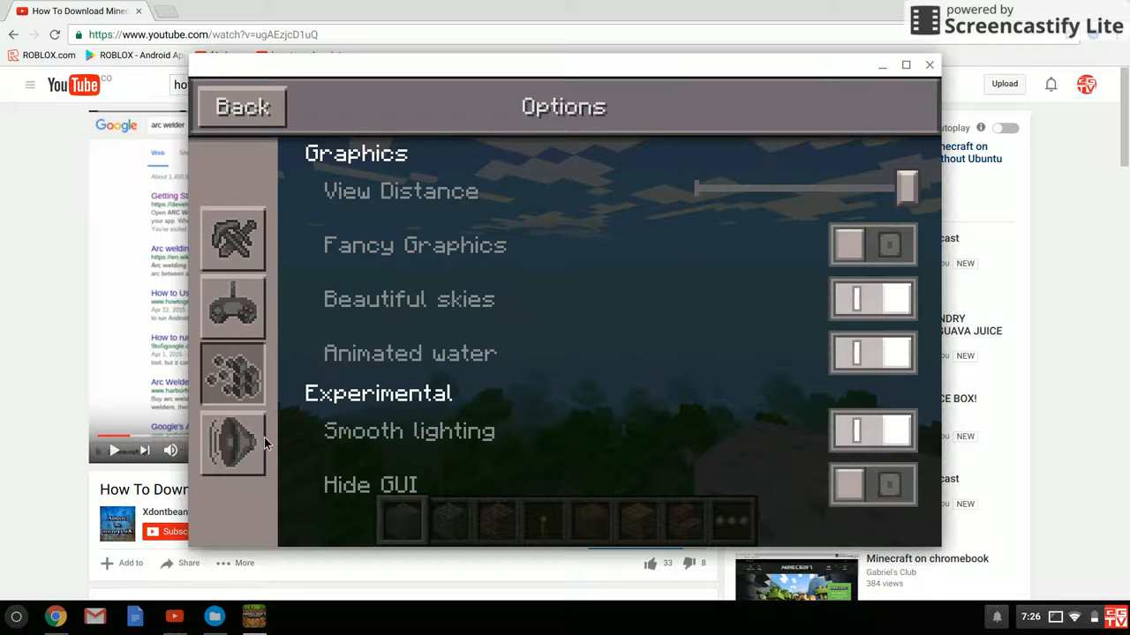
click(233, 443)
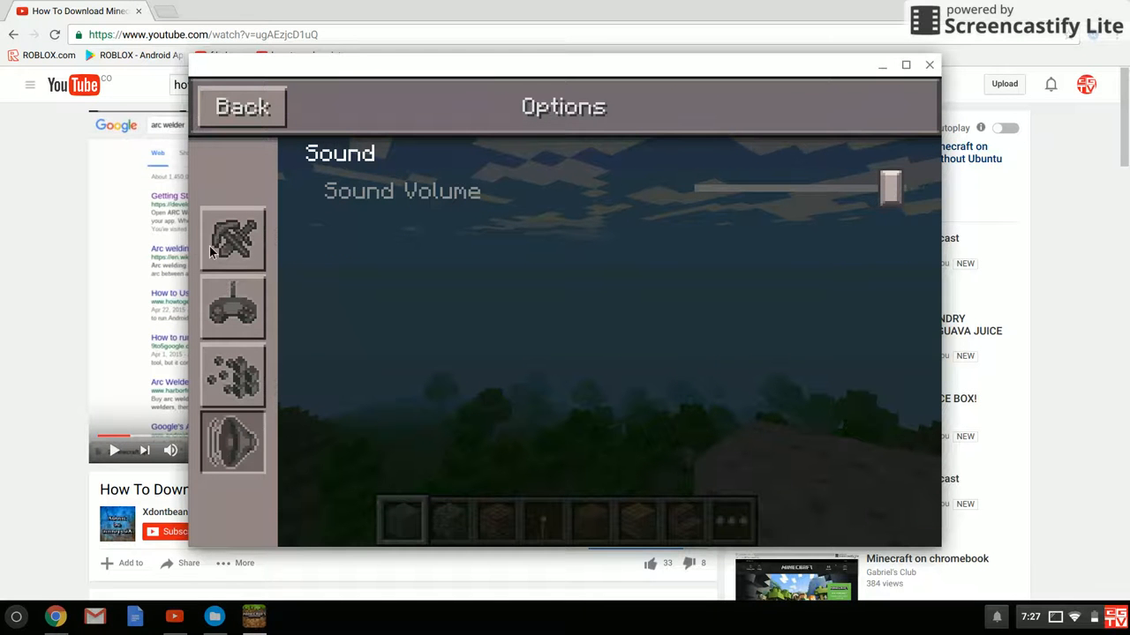
click(232, 376)
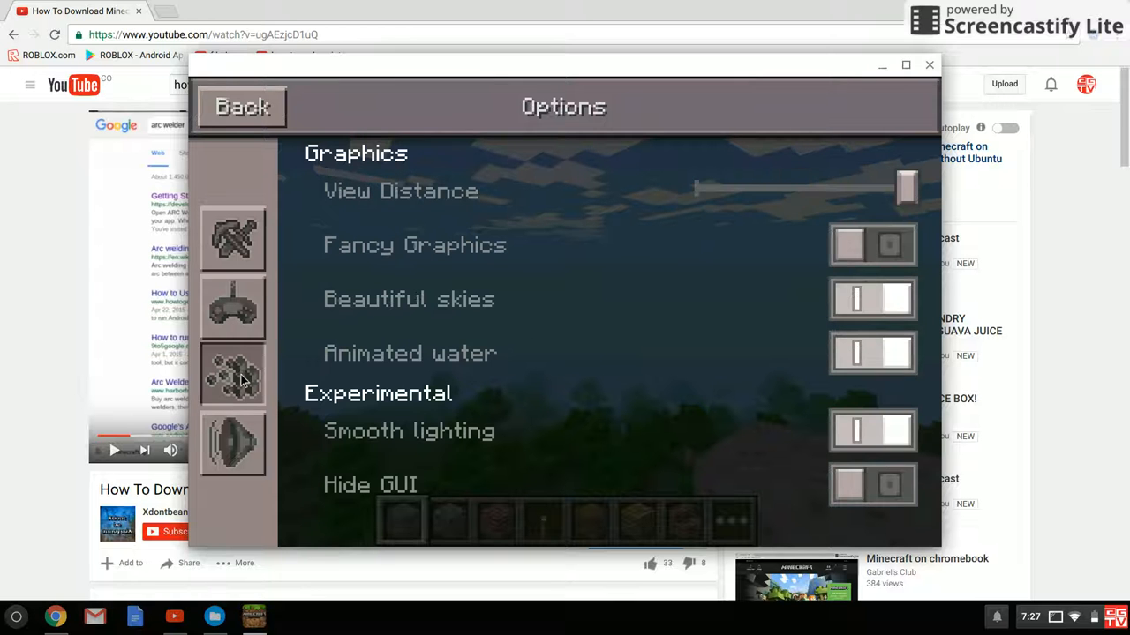
click(233, 306)
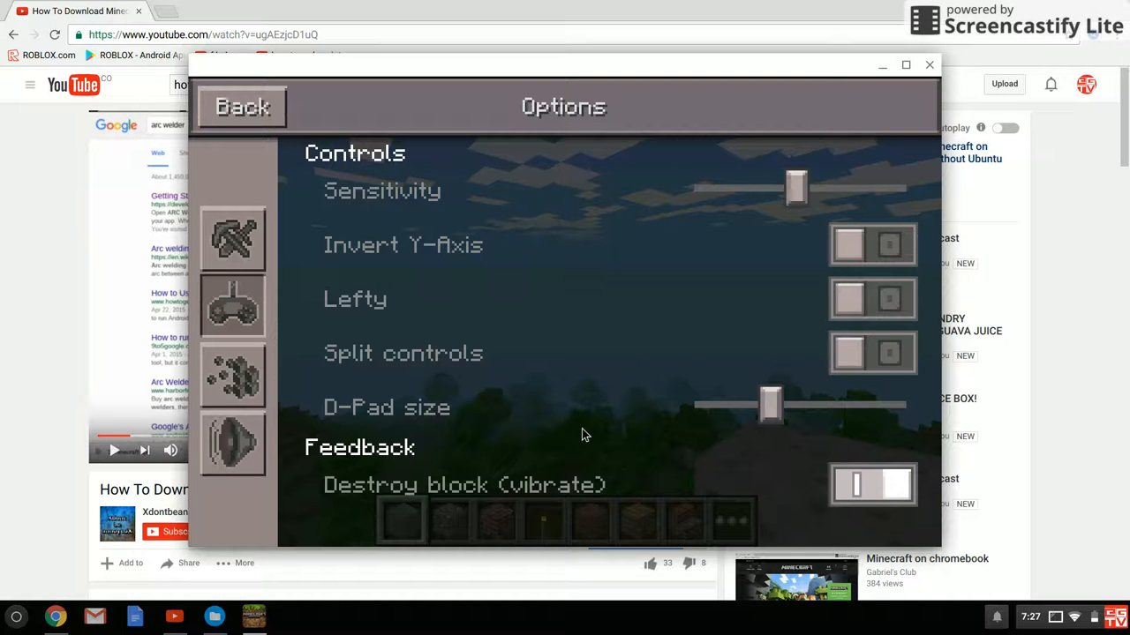
drag(771, 405, 695, 406)
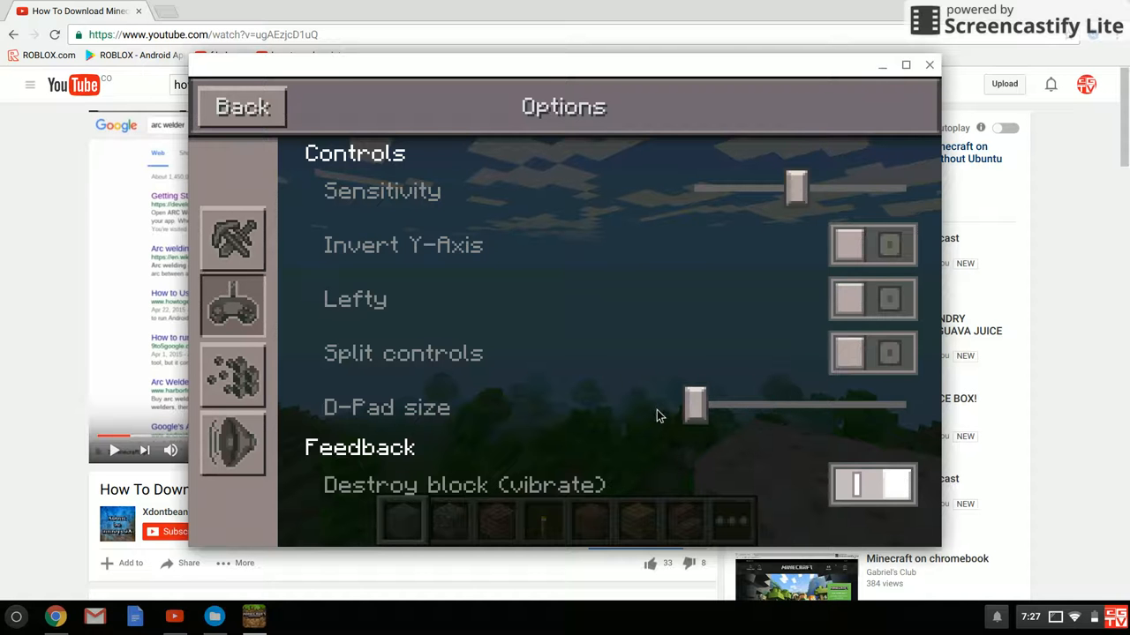
click(242, 106)
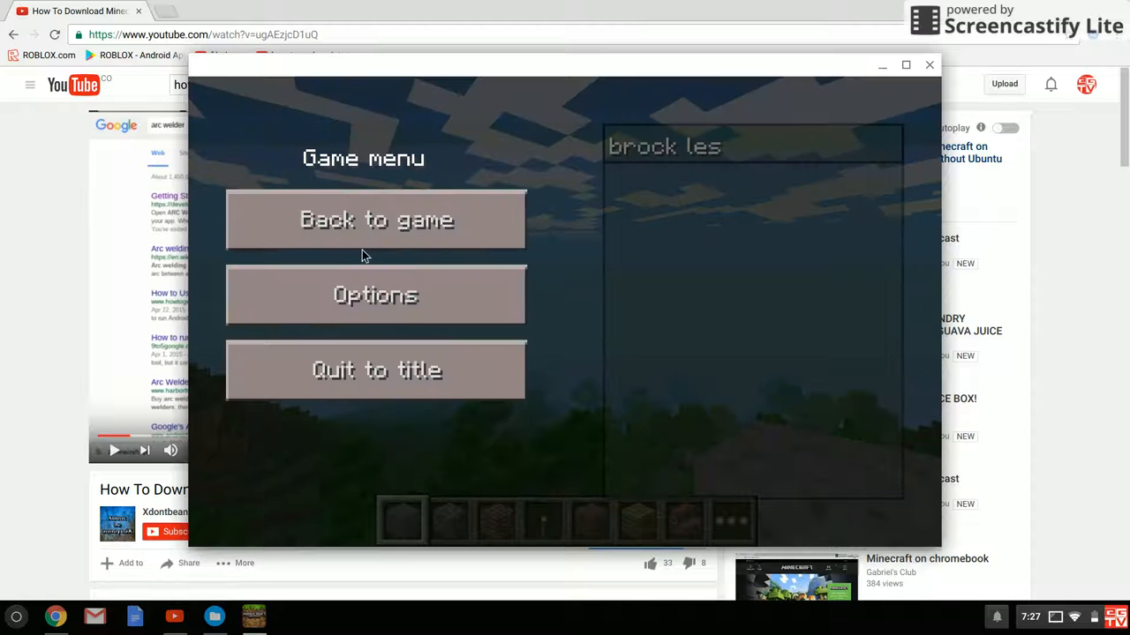
Step: Enlarge the on-screen D-Pad in Controls settings and return to the game menu
click(375, 219)
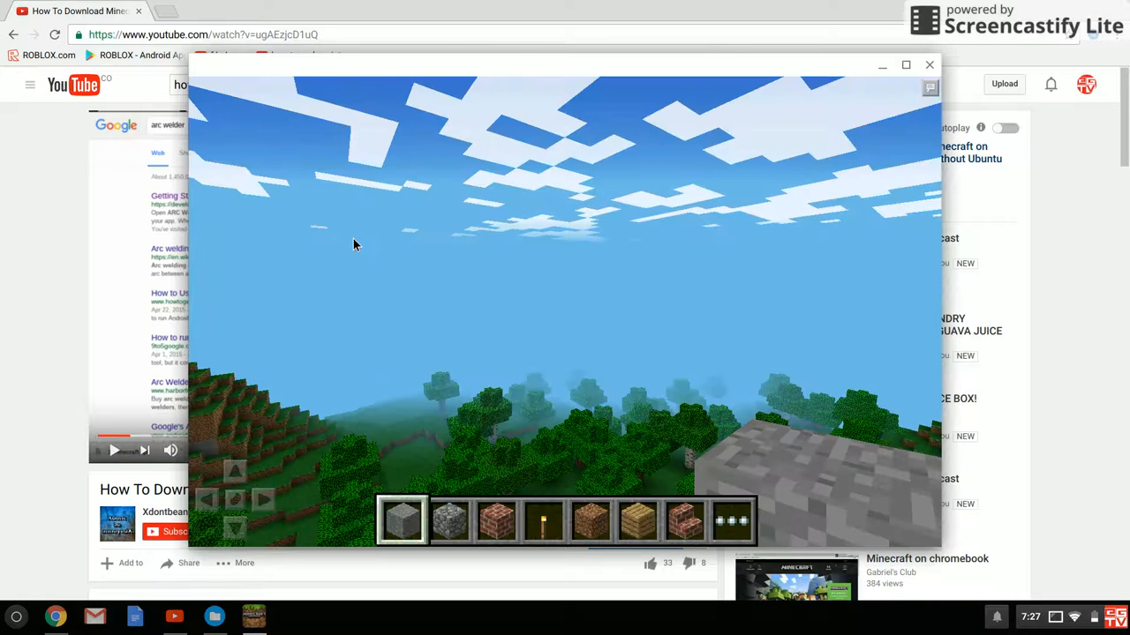
key(Escape)
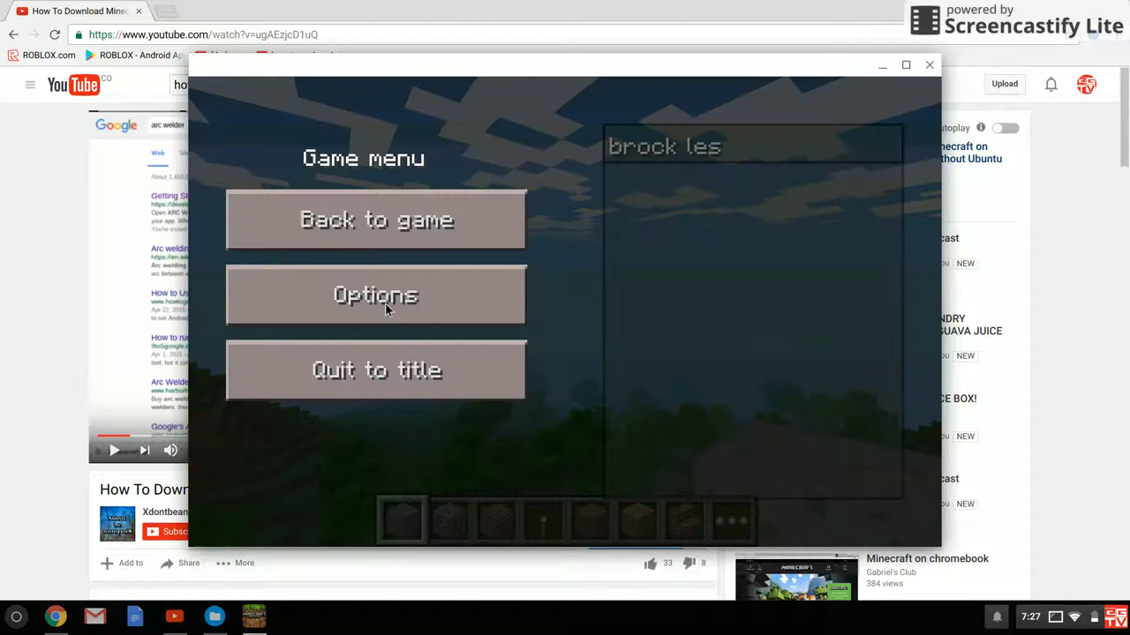
click(375, 295)
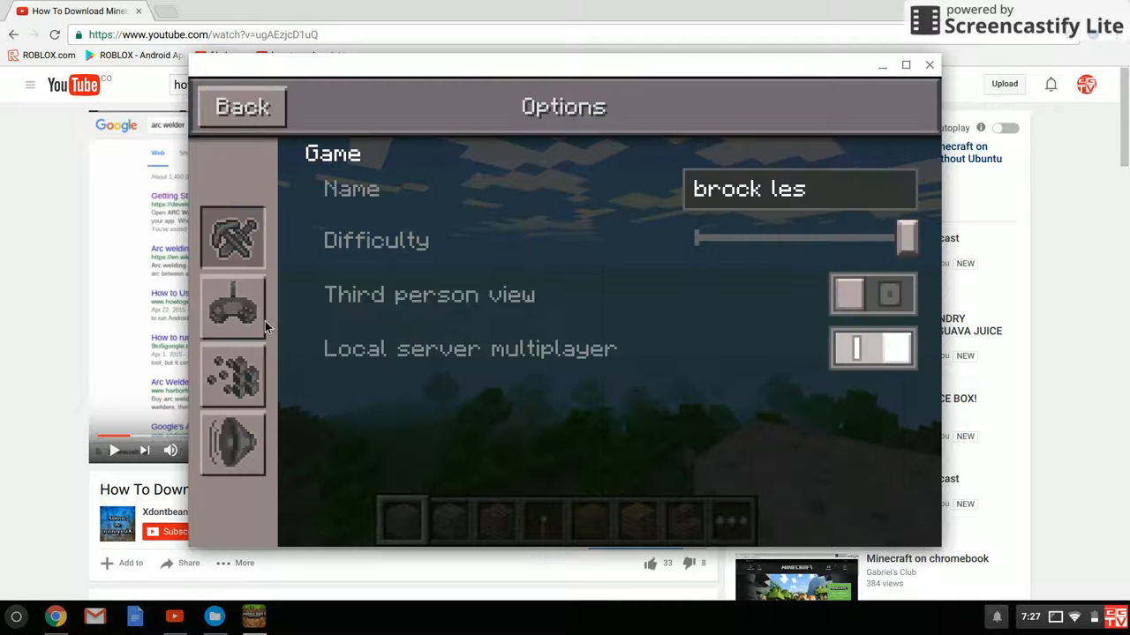
click(233, 308)
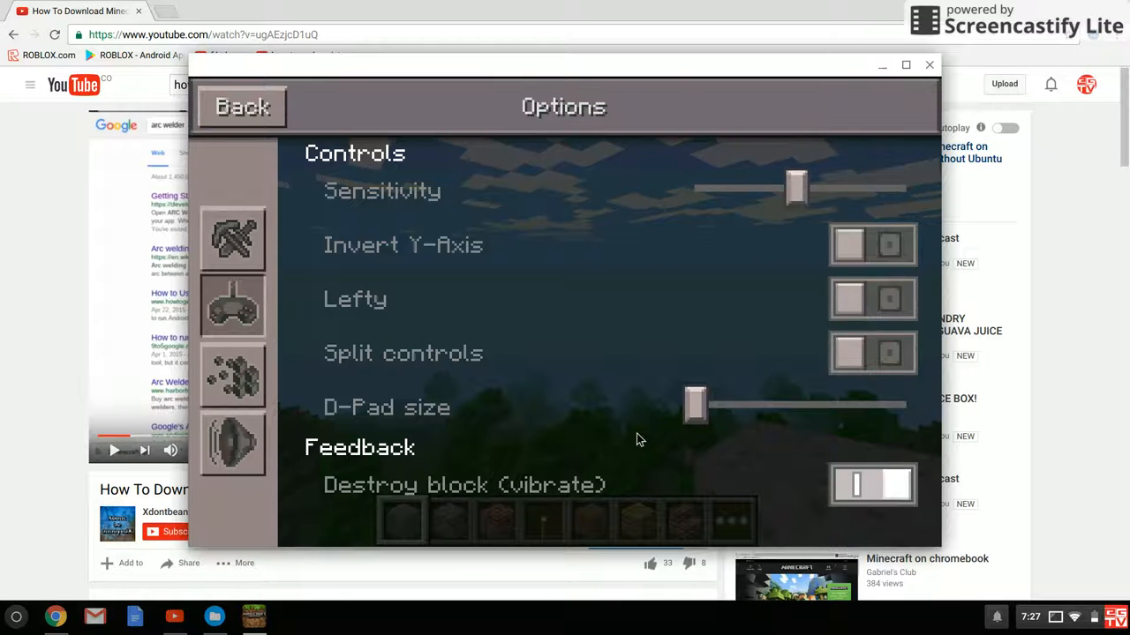
drag(694, 405, 798, 405)
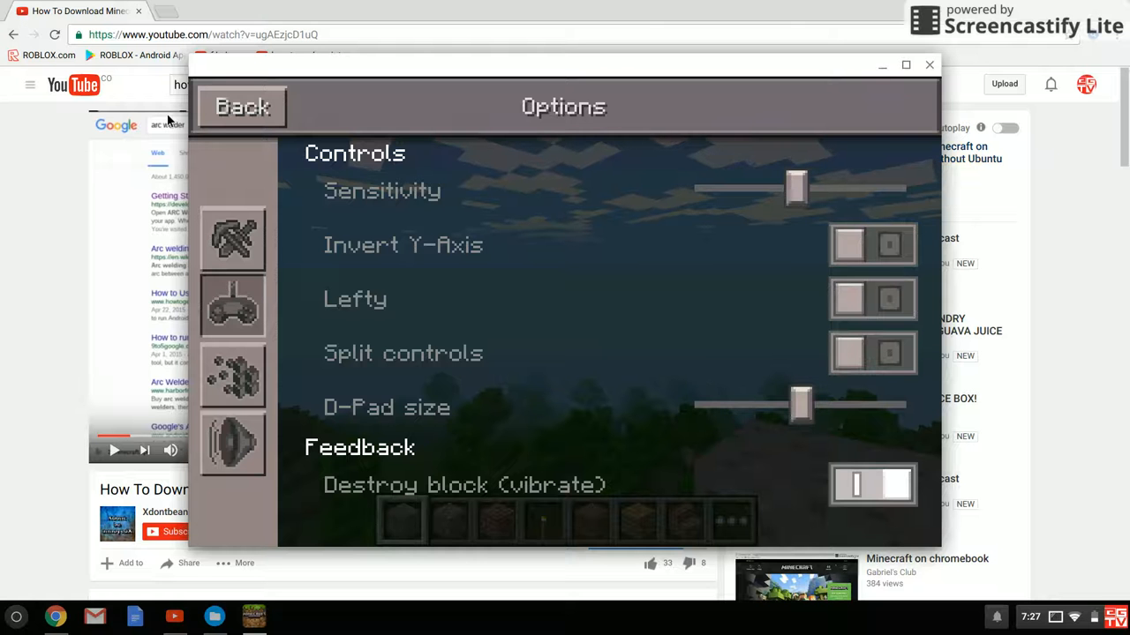
click(243, 106)
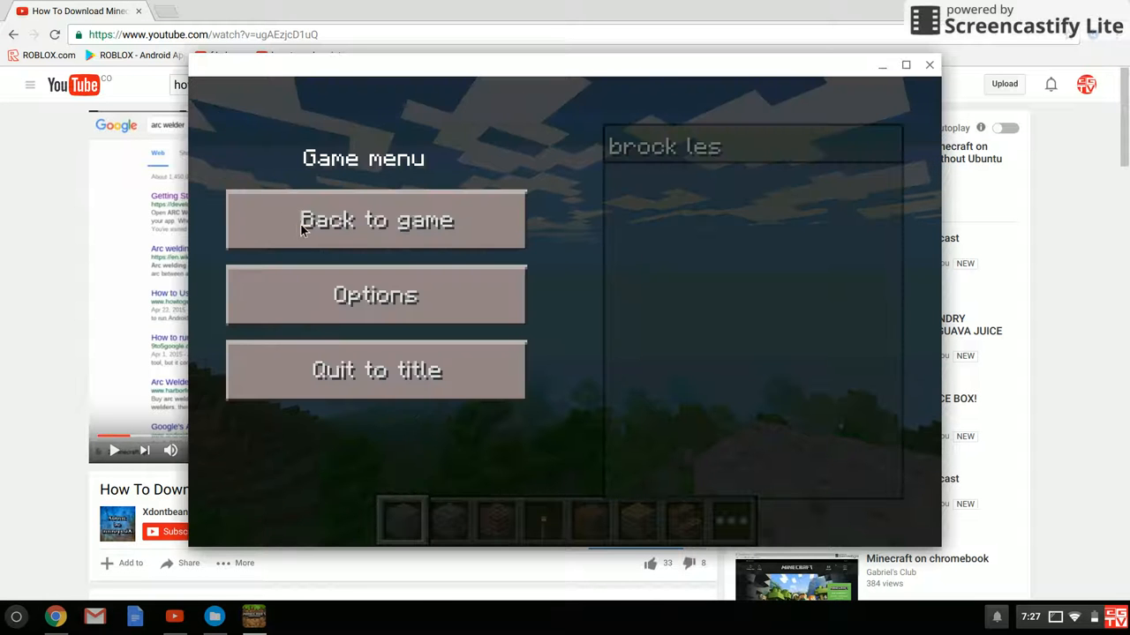
Step: Play the world briefly with the larger D-Pad, pause to the menu, and resume
click(375, 220)
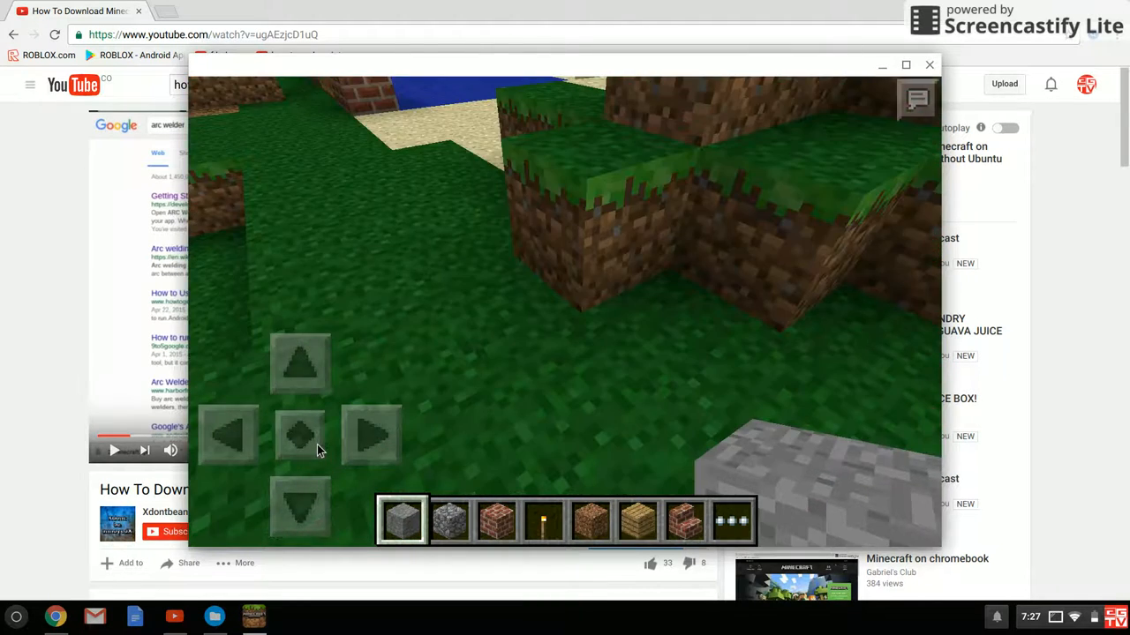
key(Escape)
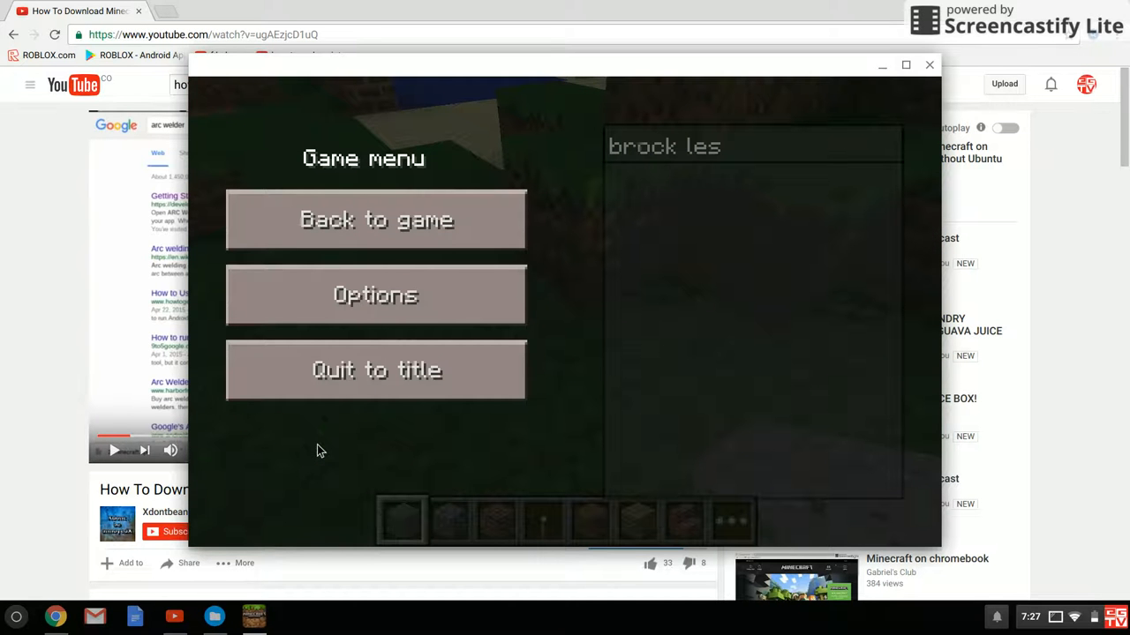
click(375, 220)
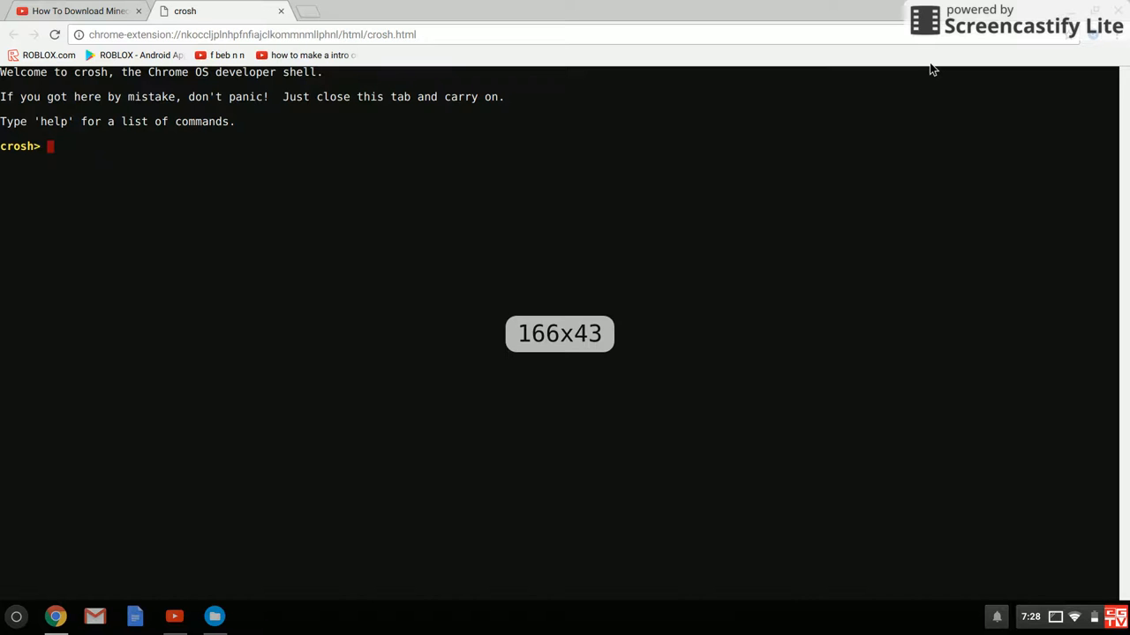
Step: Erase the mistyped 'swh' in crosh for a fresh prompt, then open a new tab
text(swh)
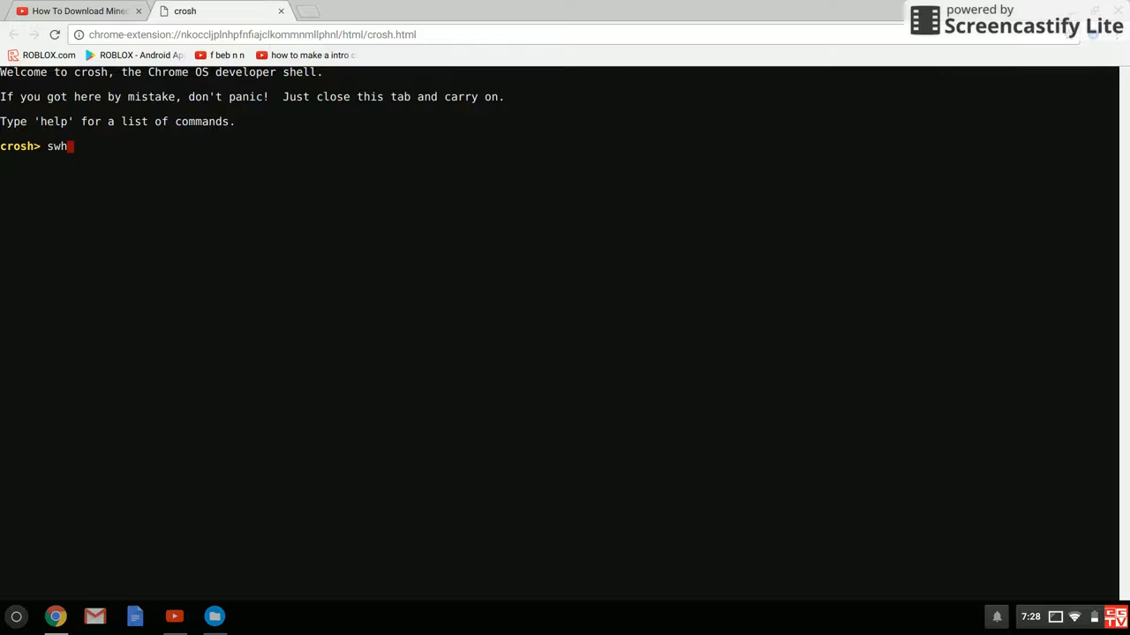
key(Backspace)
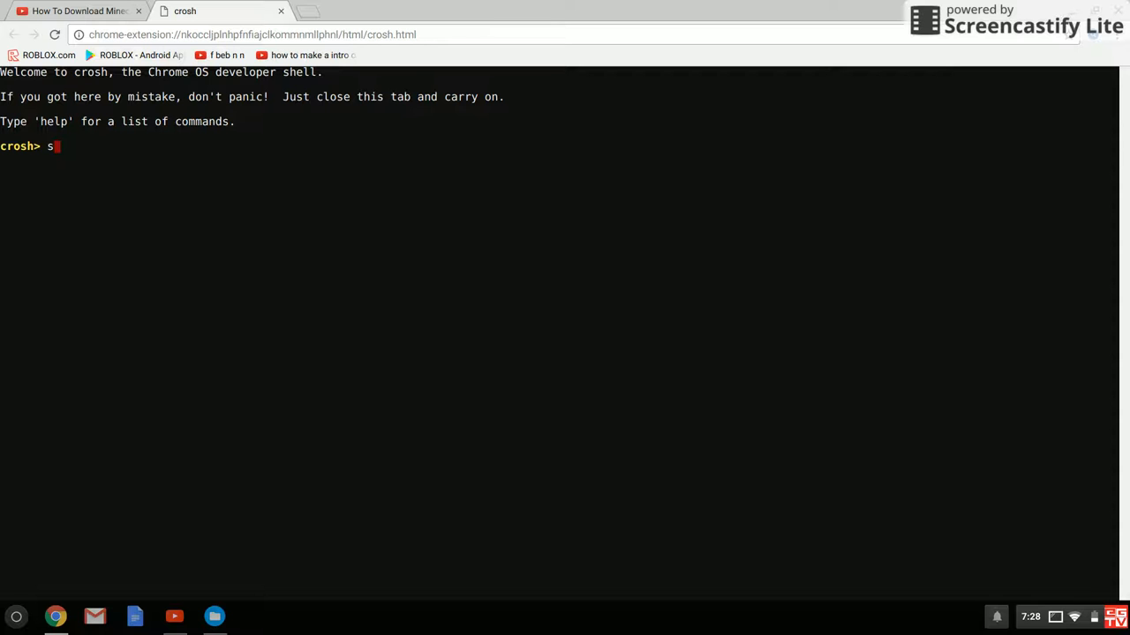
key(Backspace)
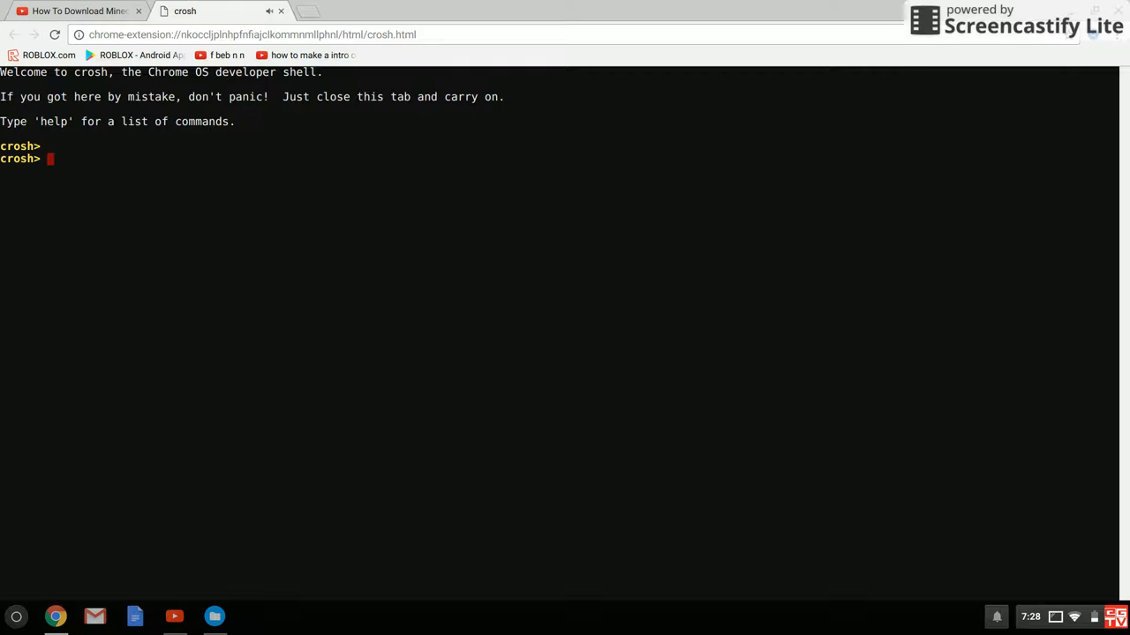
click(85, 12)
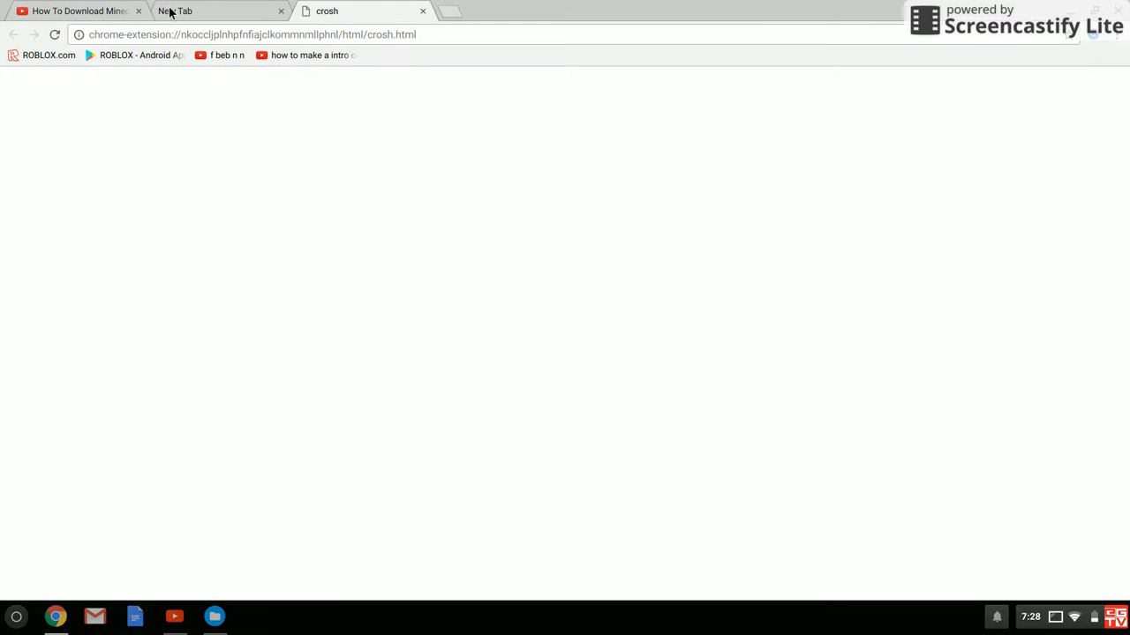
Step: Close the extra new tab and run 'shell' in crosh, which is rejected
click(173, 11)
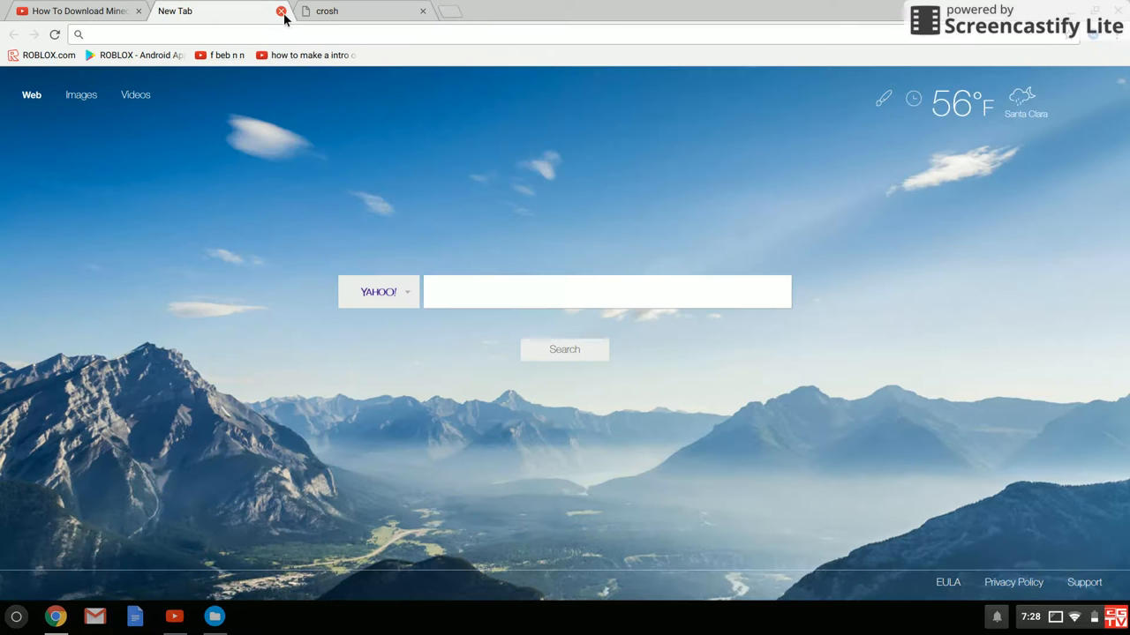
click(279, 12)
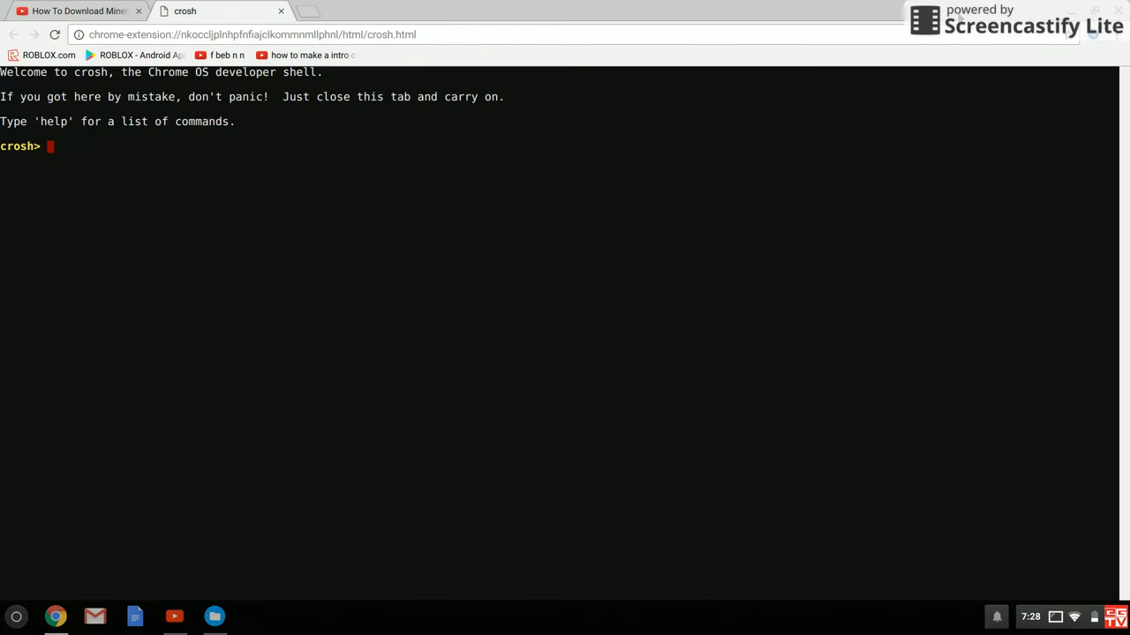
text(shell)
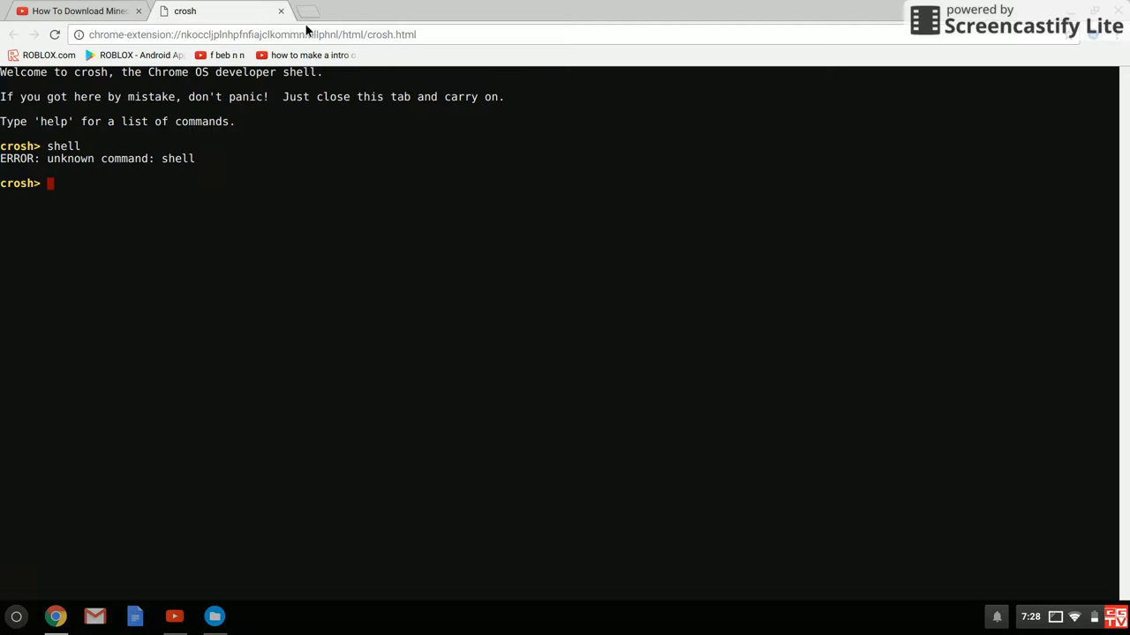
Step: Close the crosh shell tab, confirming Leave
click(304, 11)
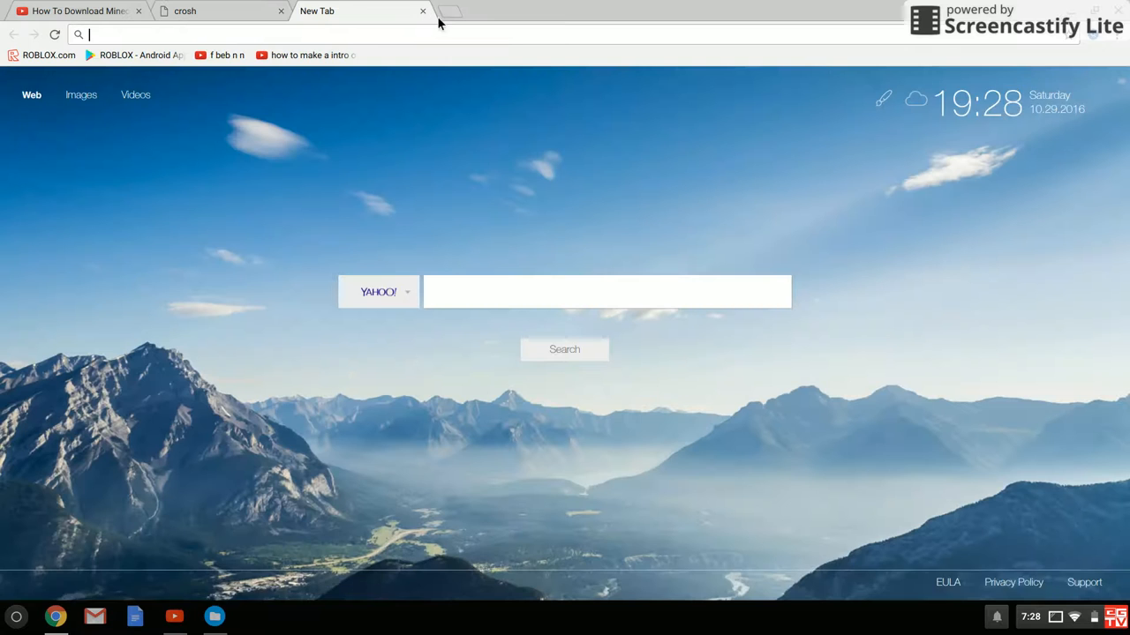
click(203, 11)
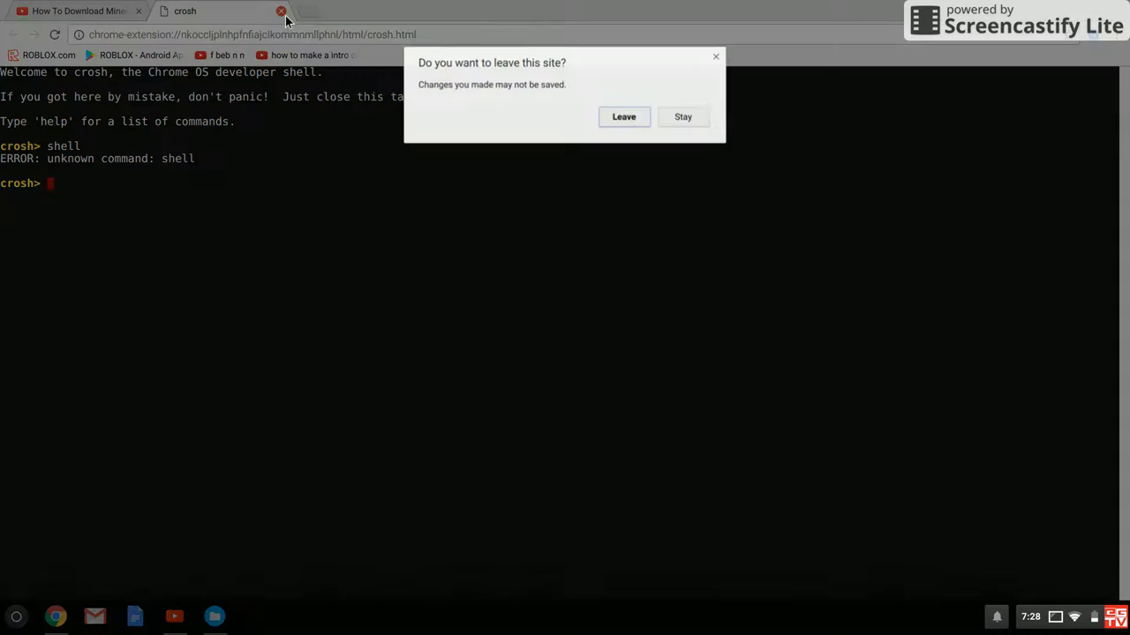
click(623, 116)
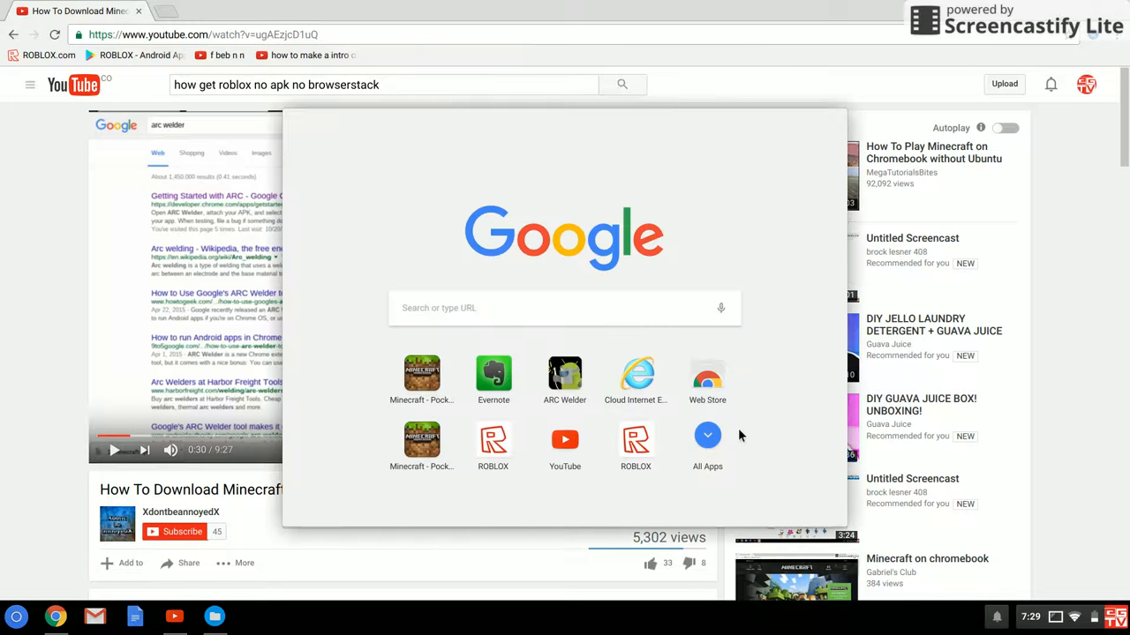
Step: Dismiss the app launcher and the Chrome menu, leaving the YouTube video page showing
click(707, 435)
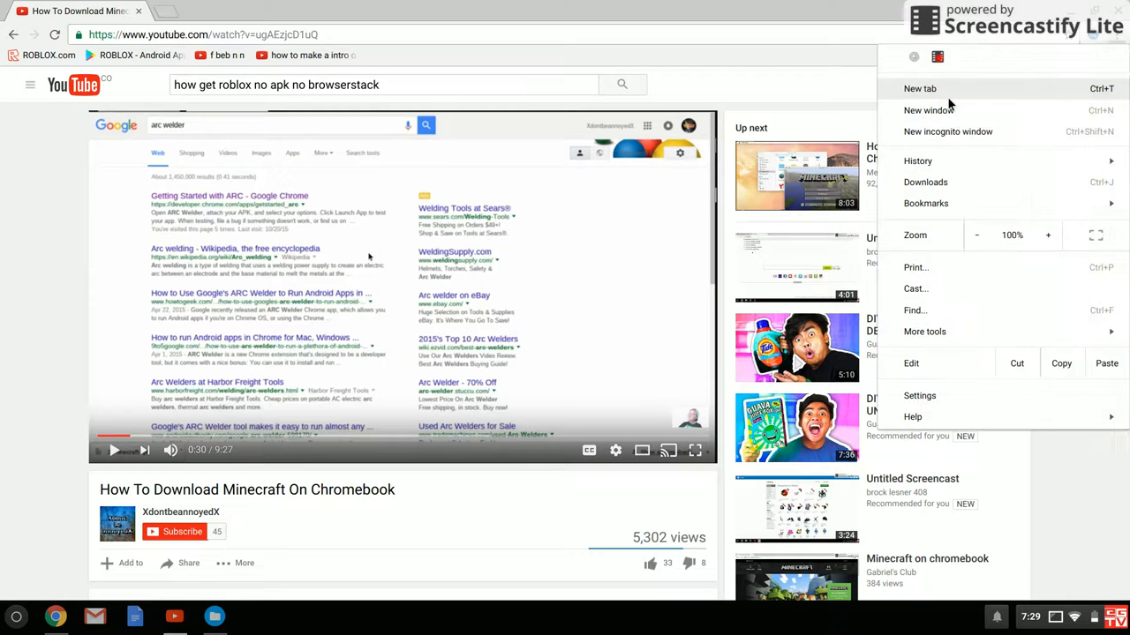
click(943, 71)
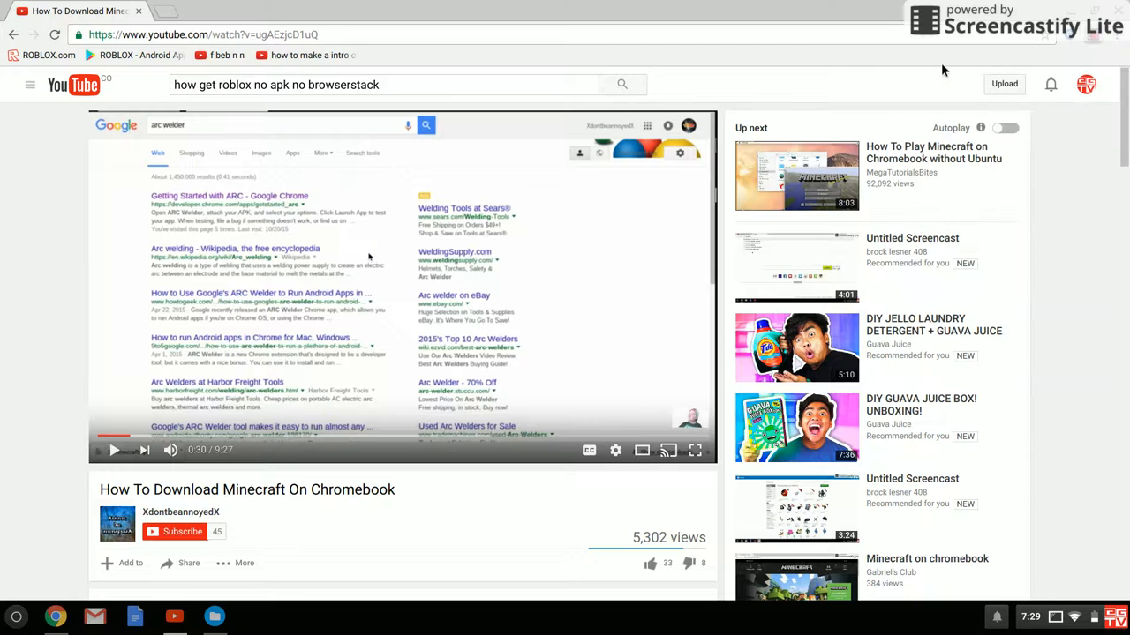